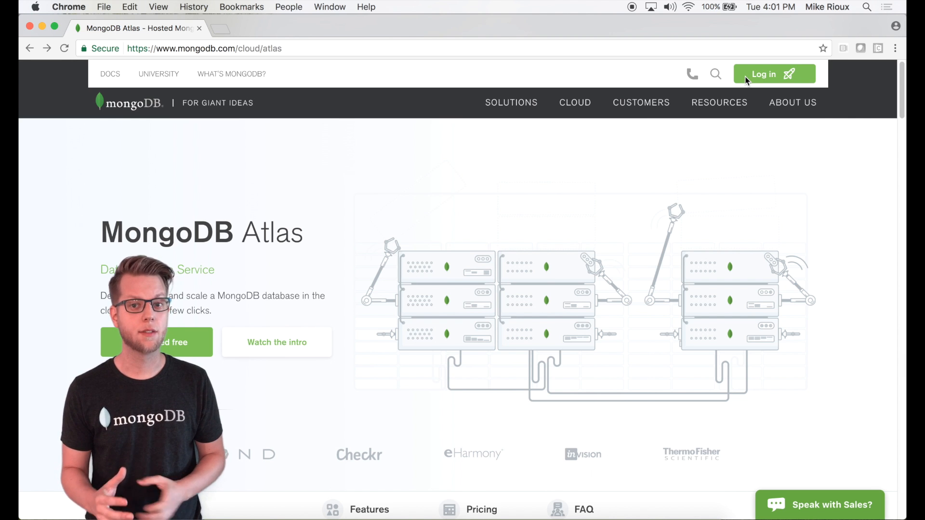
Step: Log in to MongoDB Atlas with email and password to reach the empty Clusters page
click(763, 74)
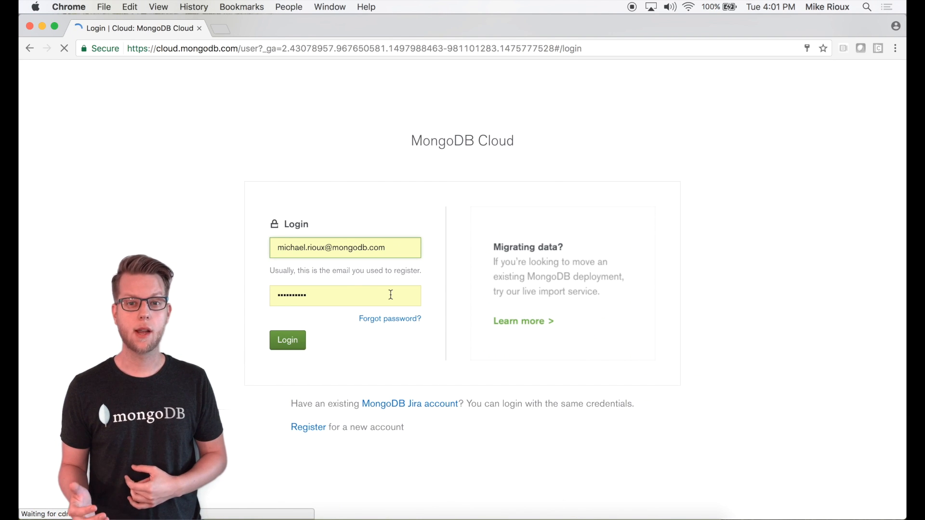
click(287, 339)
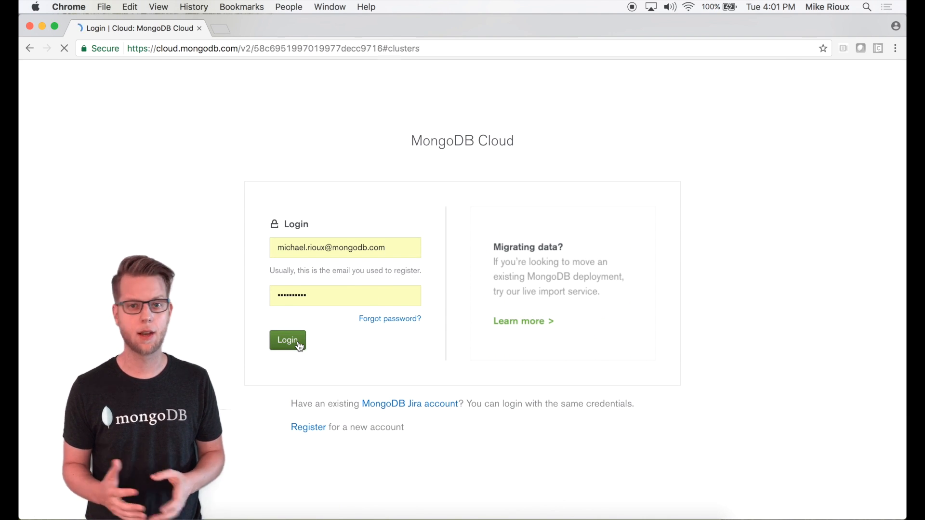
click(287, 341)
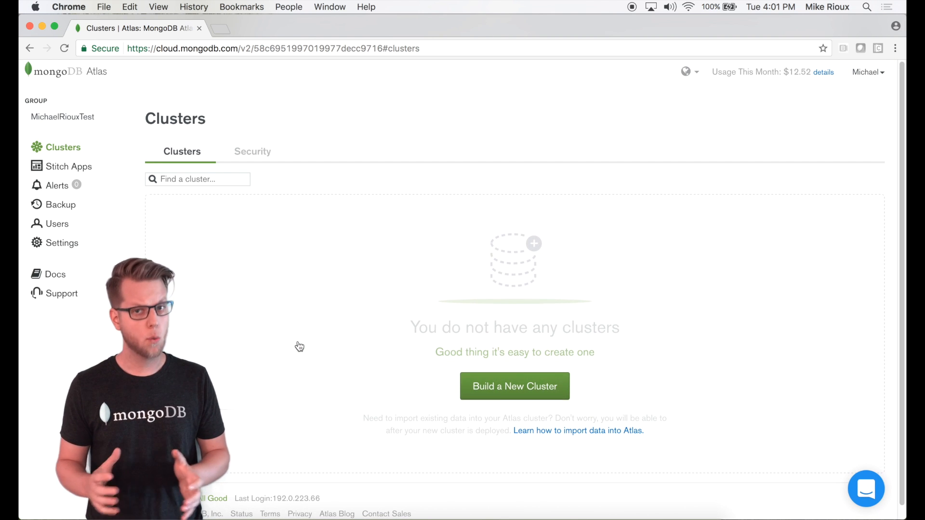
Step: Start a new cluster named MikesMongoDB and pick the Montreal region
click(514, 386)
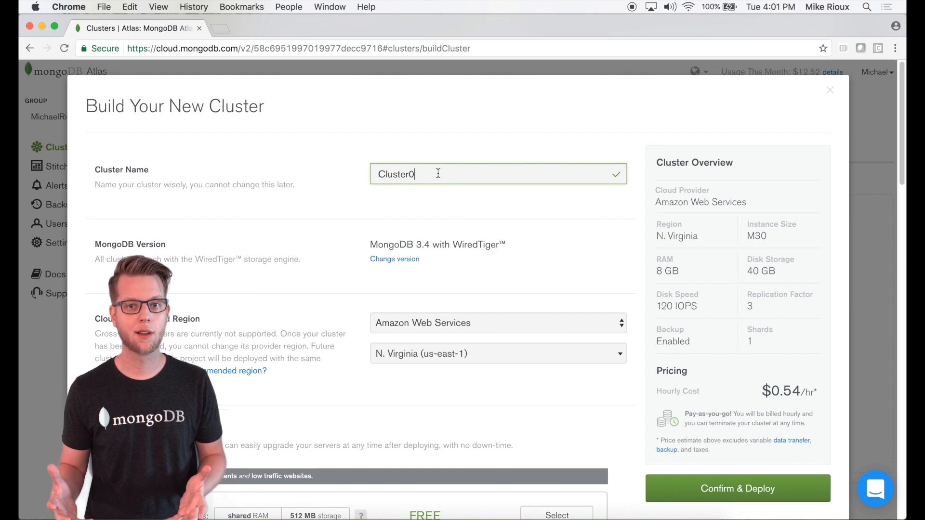
text(Mikes)
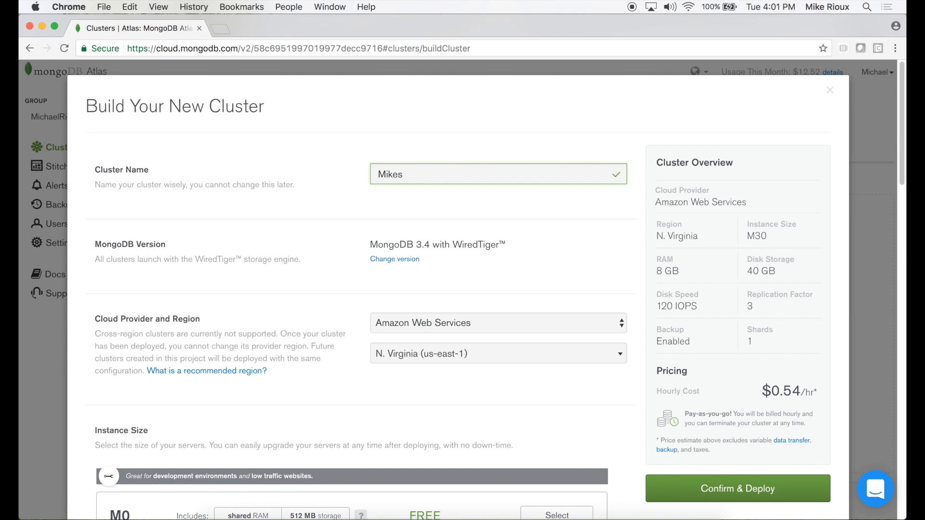
text(MongoDB)
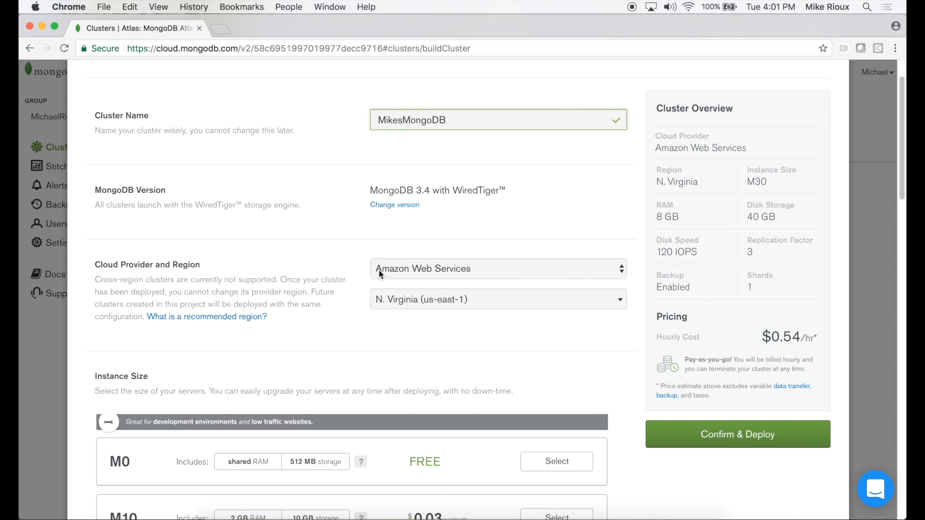
click(497, 299)
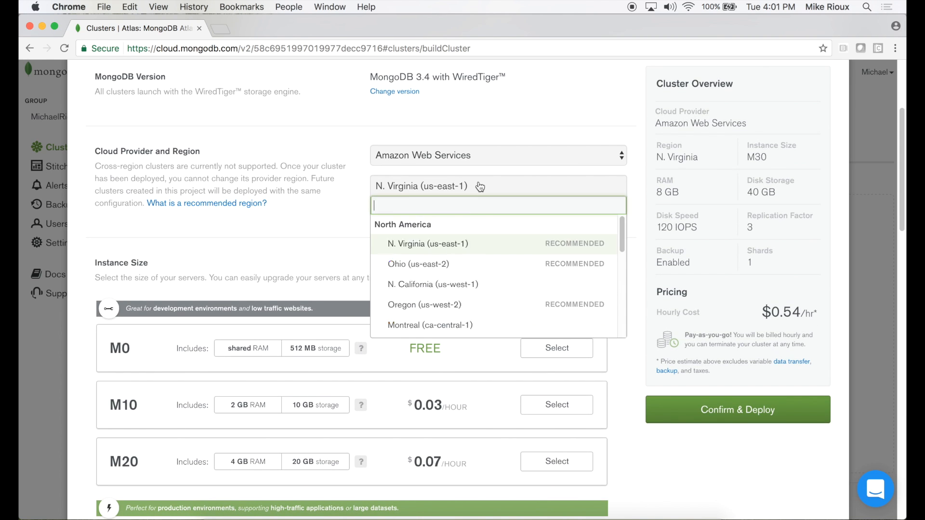
scroll(down, 3)
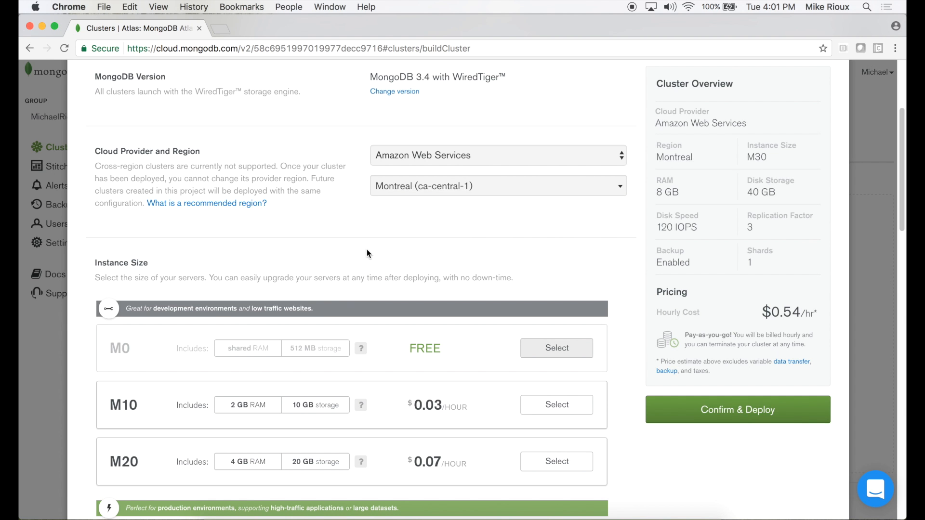
scroll(down, 3)
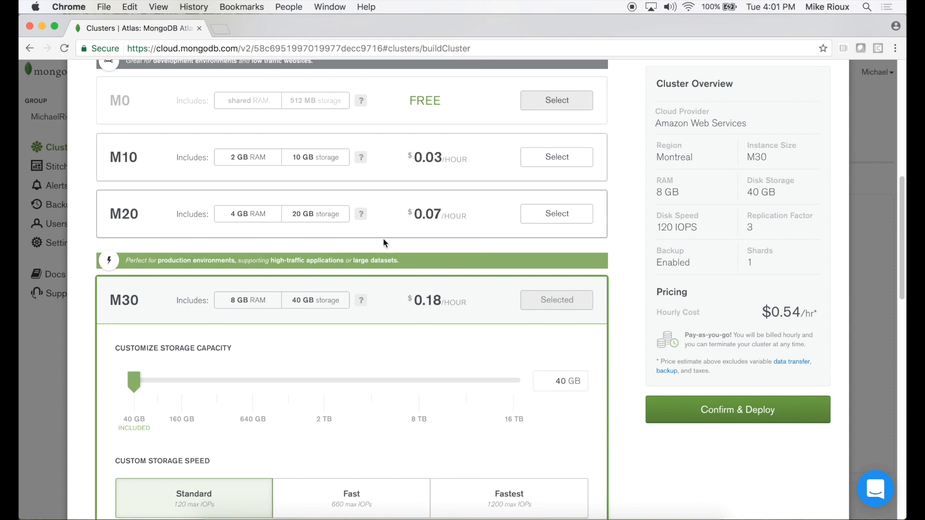
mouse_move(553, 112)
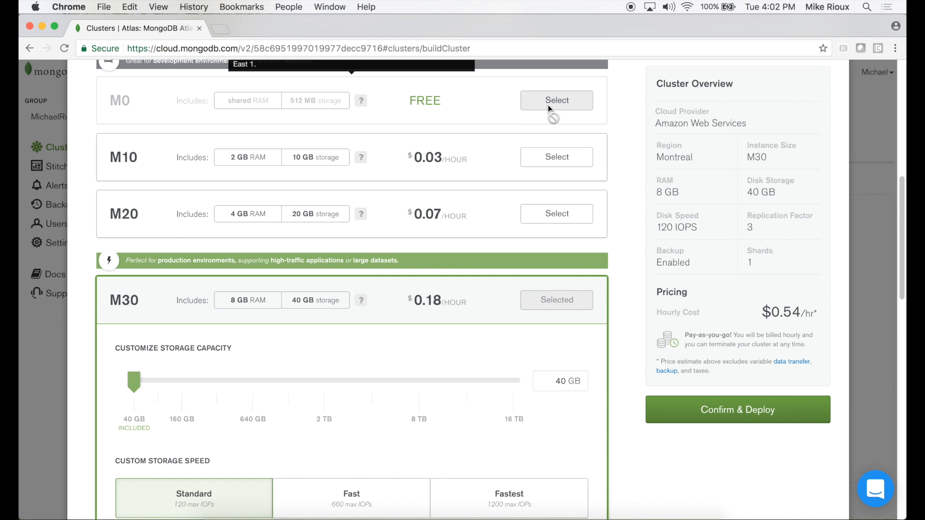
scroll(down, 3)
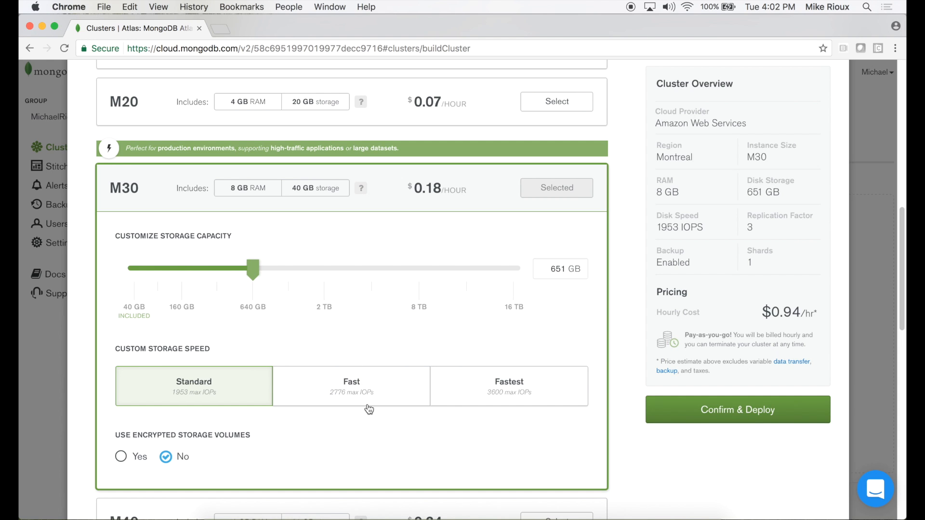
Step: Choose the fastest storage speed, turn on encrypted storage, and make the cluster sharded
click(507, 385)
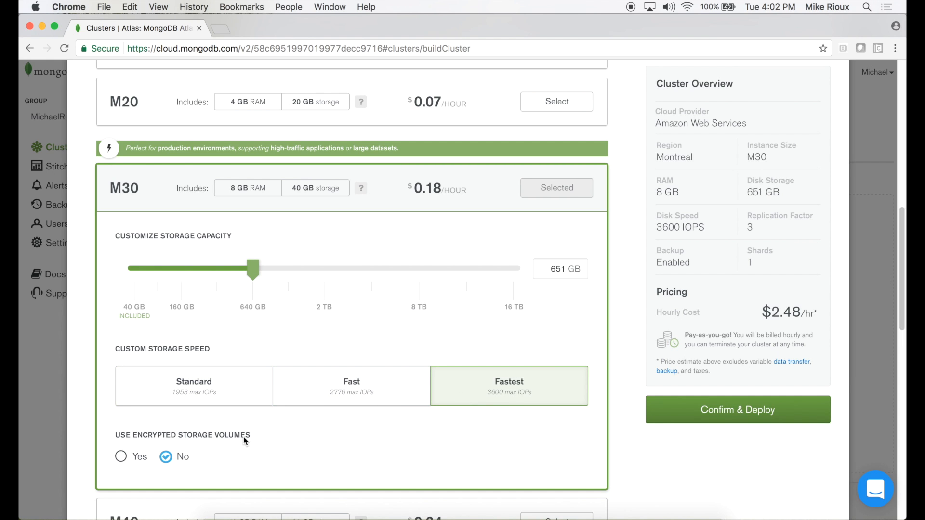
click(121, 457)
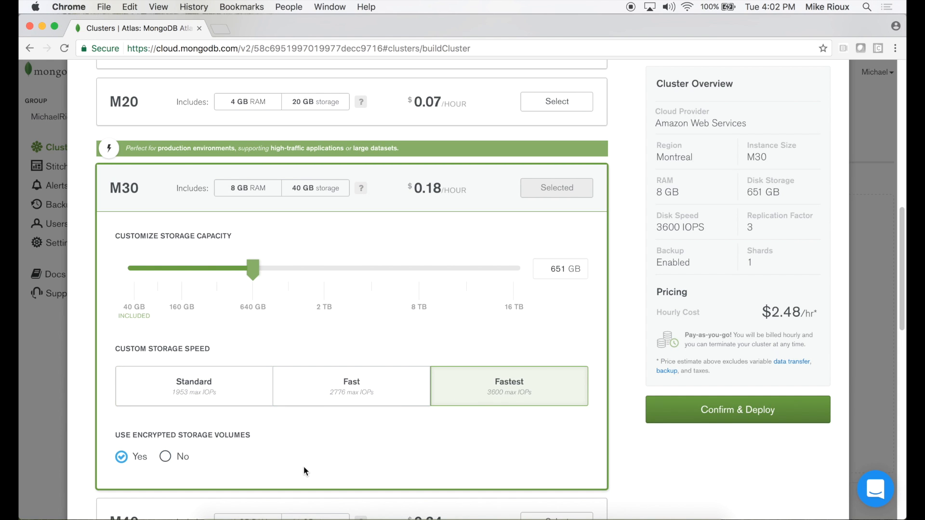
scroll(down, 3)
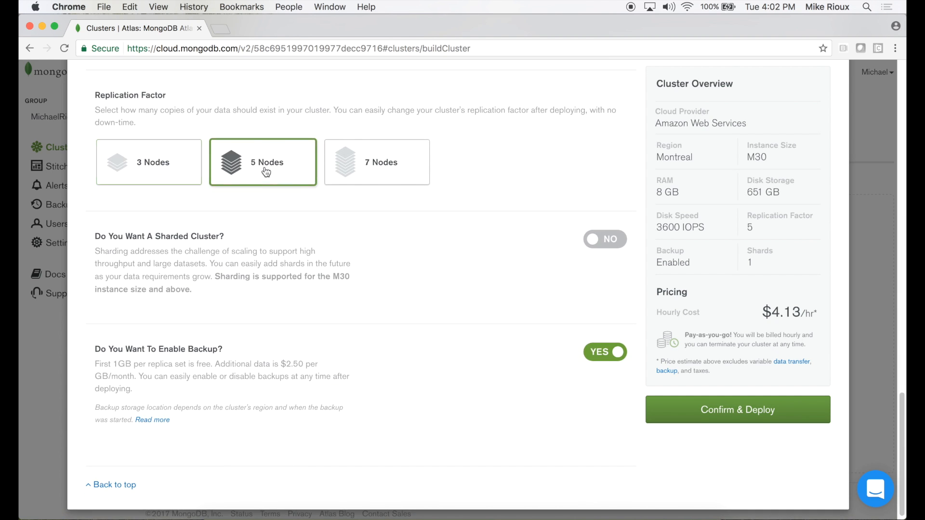
mouse_move(591, 250)
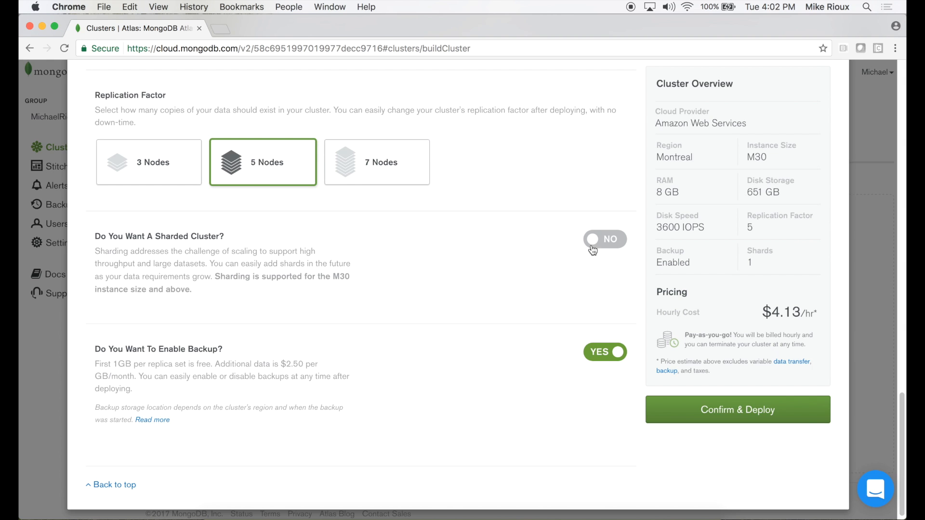
click(604, 239)
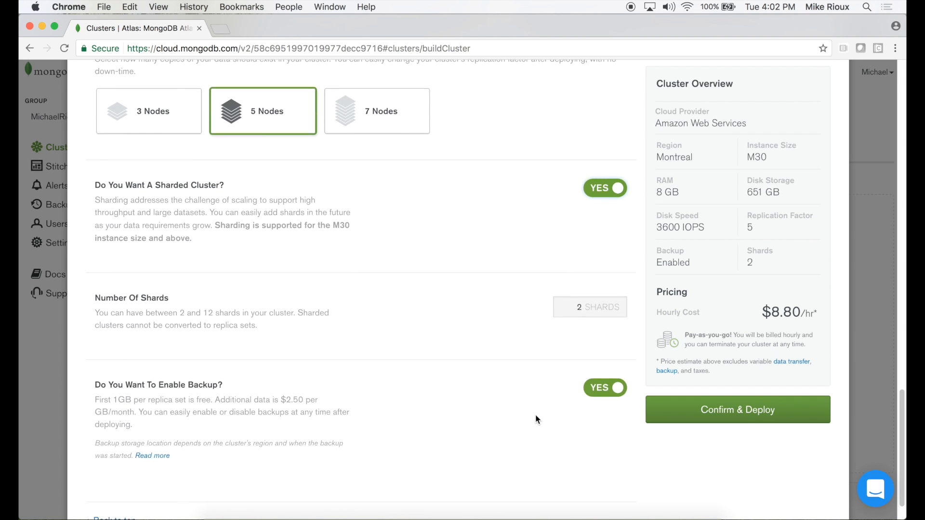
scroll(down, 3)
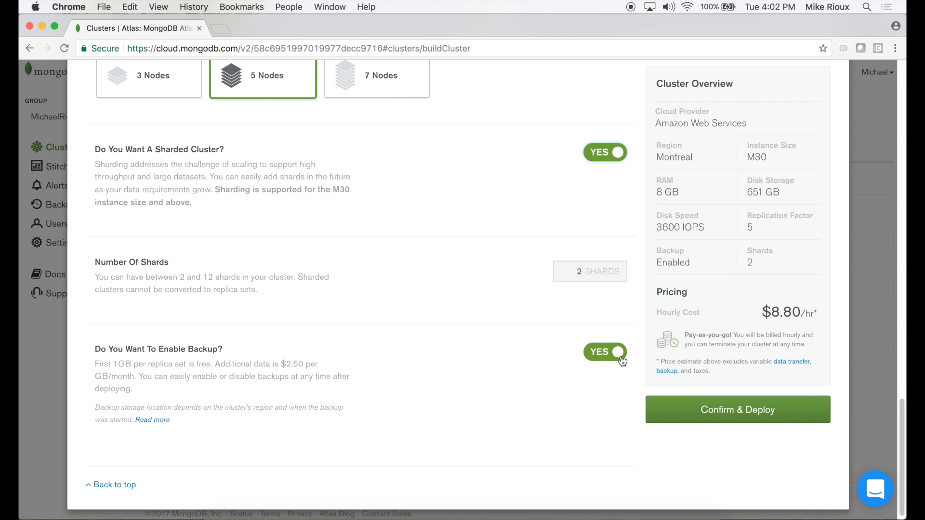
mouse_move(485, 405)
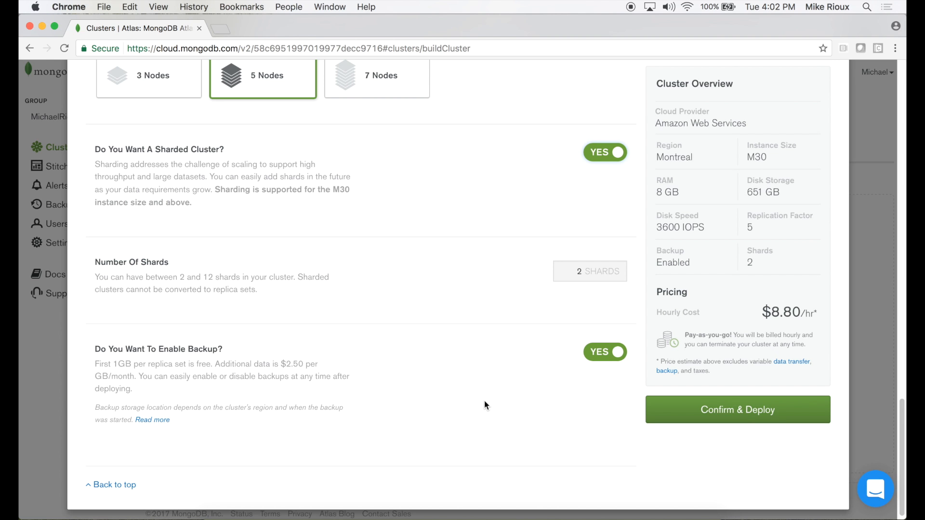
mouse_move(676, 425)
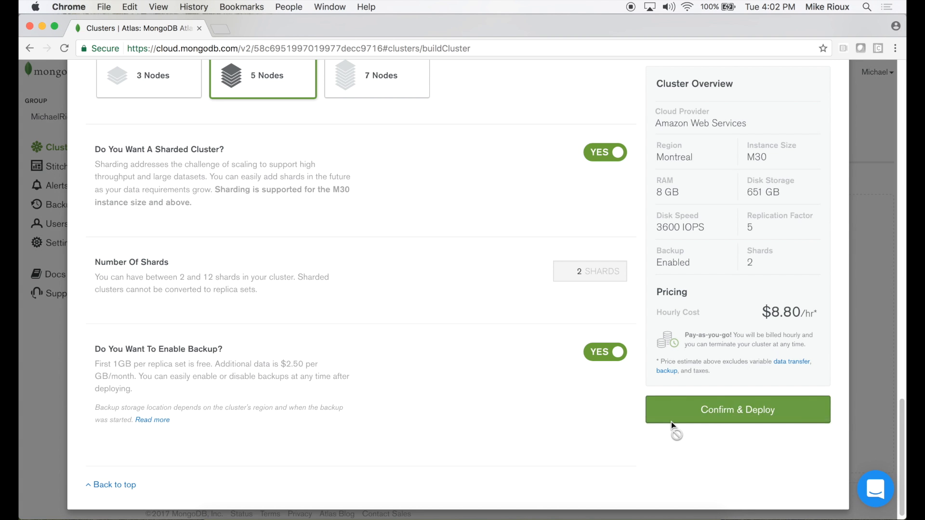
Step: Deploy MikesMongoDB and browse the local database's oplog.rs collection in Data Explorer
click(737, 410)
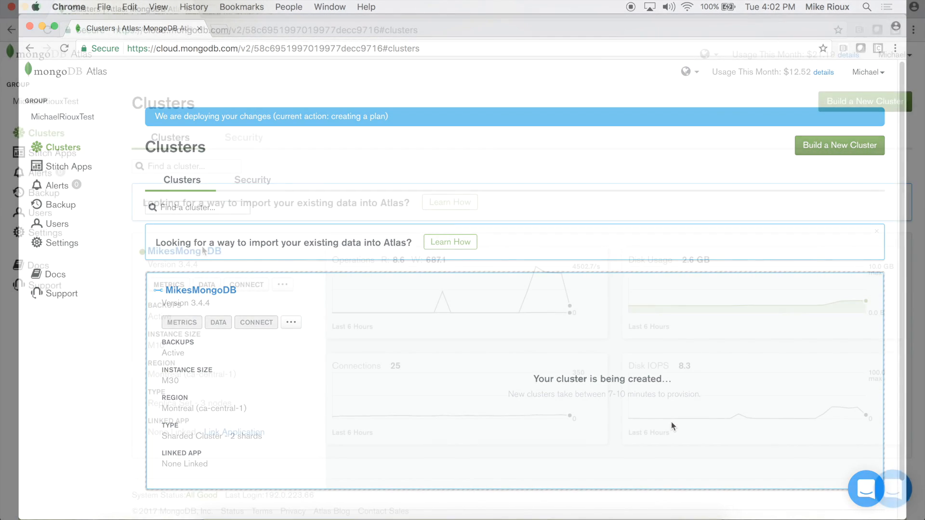
click(183, 251)
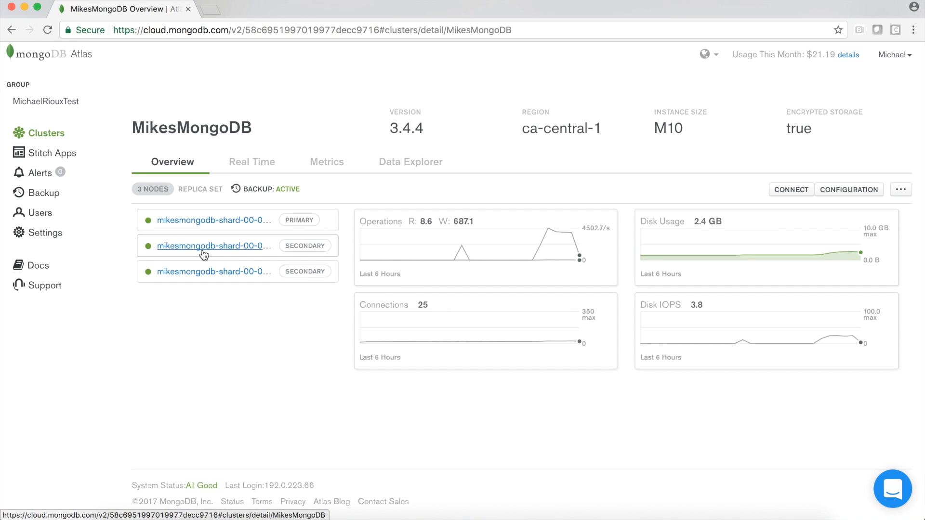
click(410, 161)
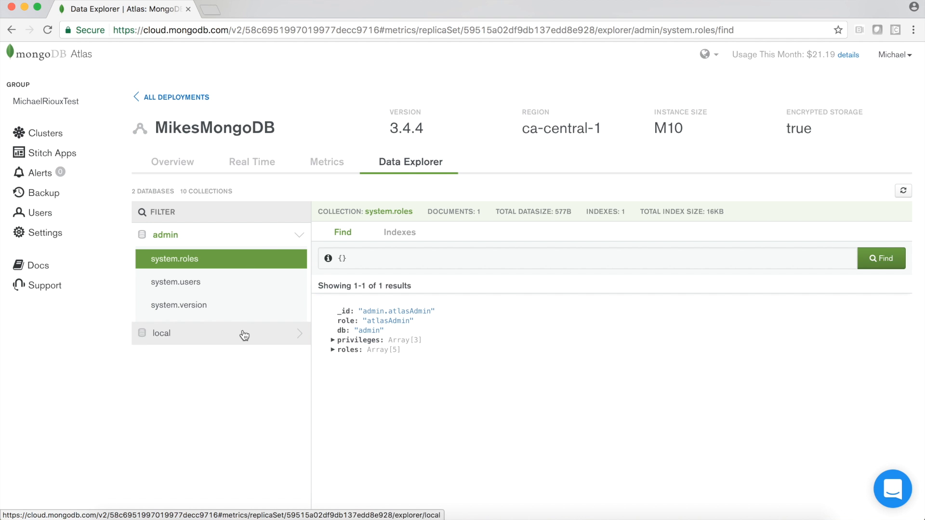
click(220, 333)
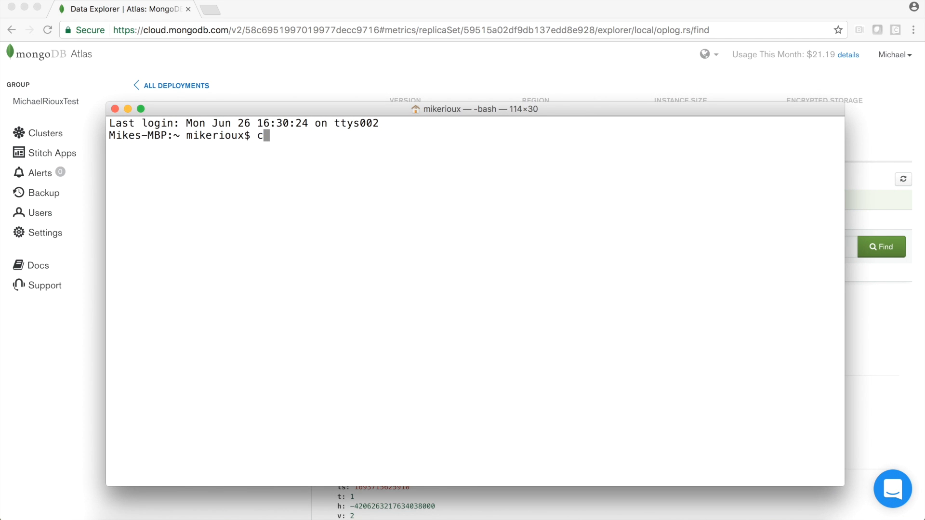
Step: Change into the mongomirror-osx-x86_64-0.2.4 folder and run mongomirror into MikesMongoDB
text(d Documents/)
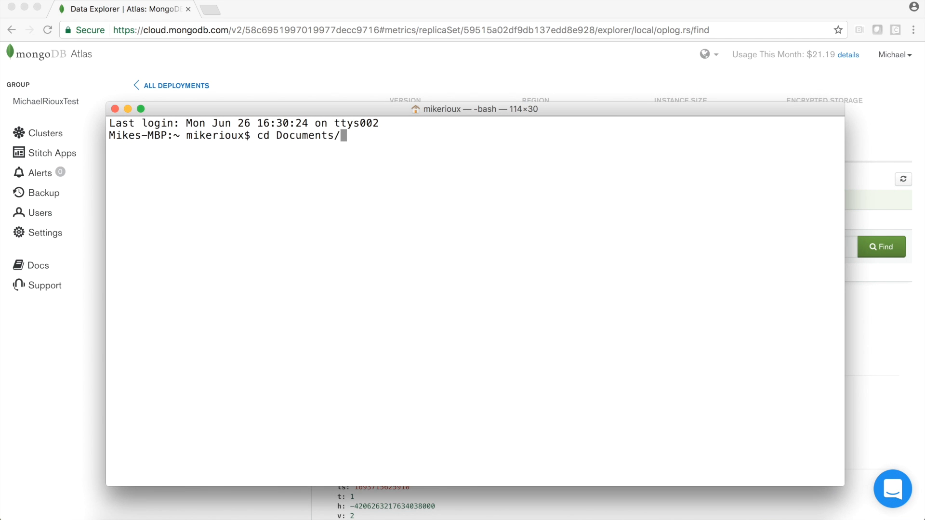
text(MongoDB)
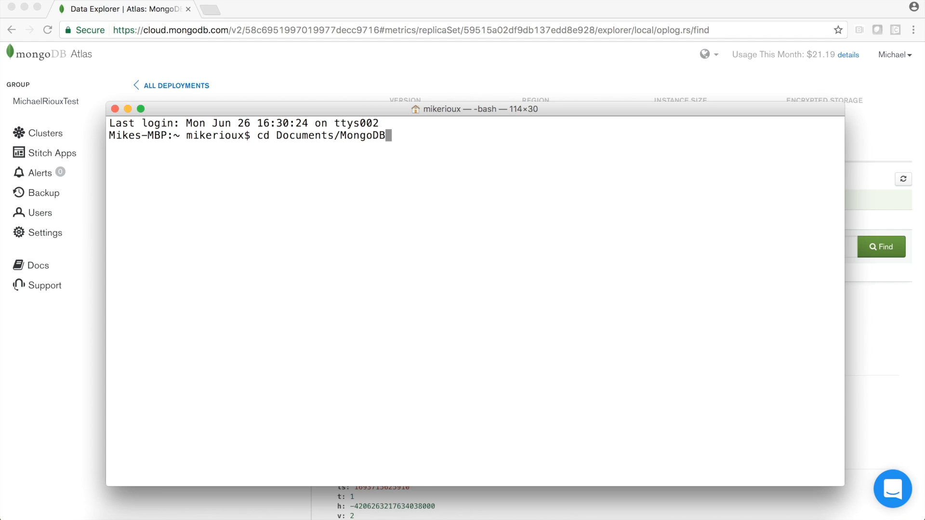
text(/Mongo)
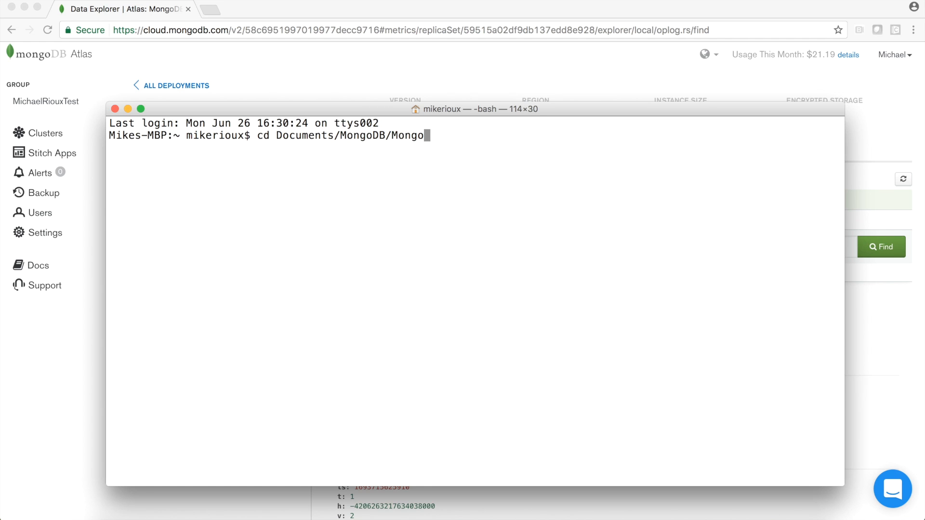
text(Mirror/mongomirror-osx-x86_64-0.2.4/)
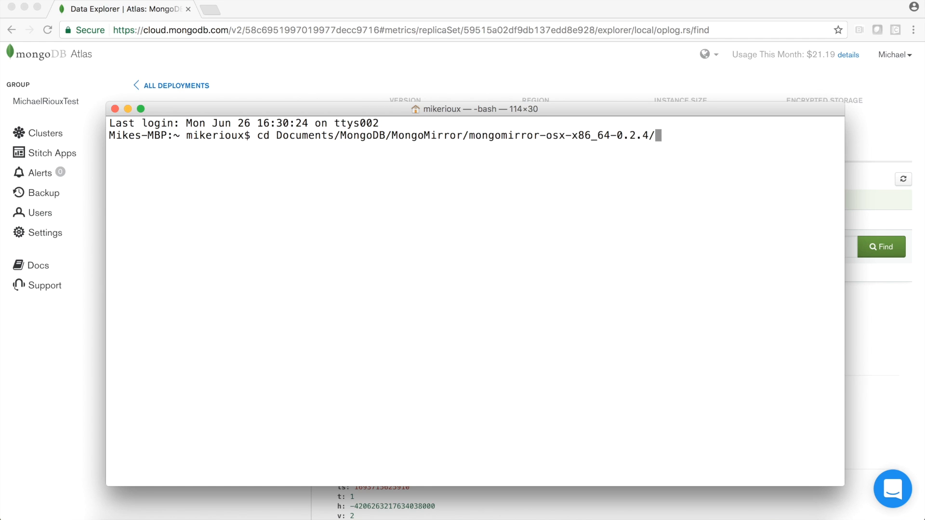
key(Return)
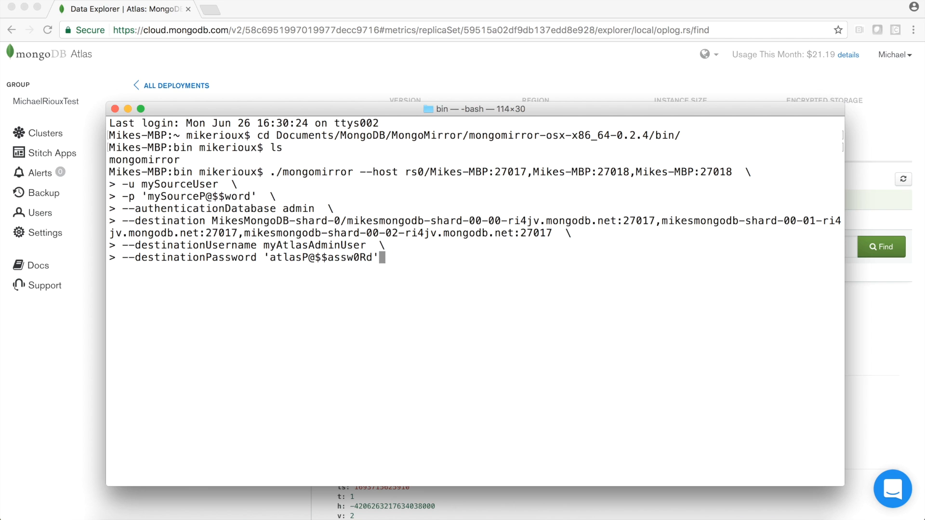
key(Return)
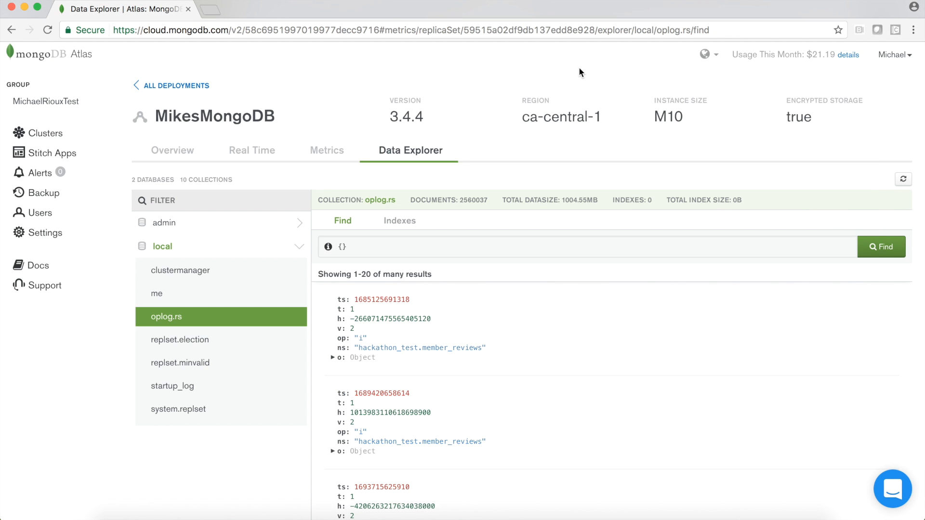
mouse_move(186, 148)
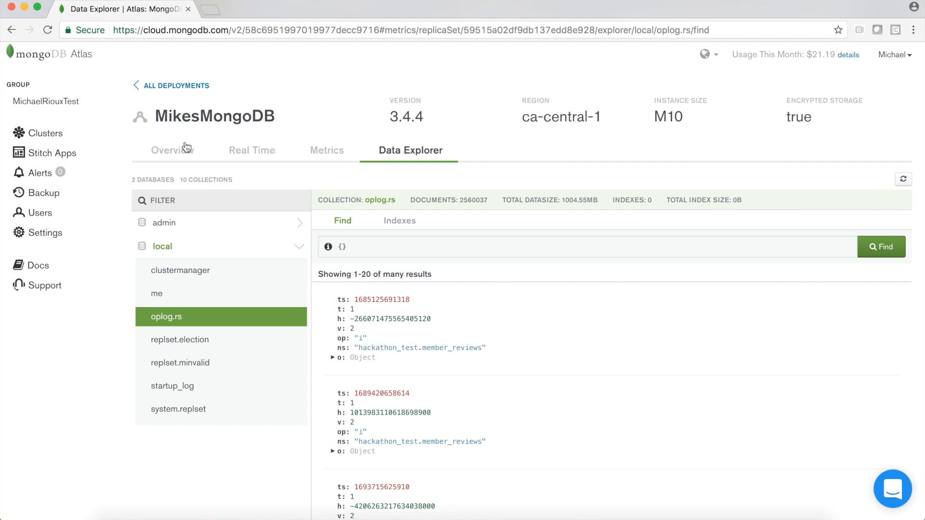
Step: Watch MikesMongoDB's Real Time insert activity during migration, then return to the Clusters list
click(172, 150)
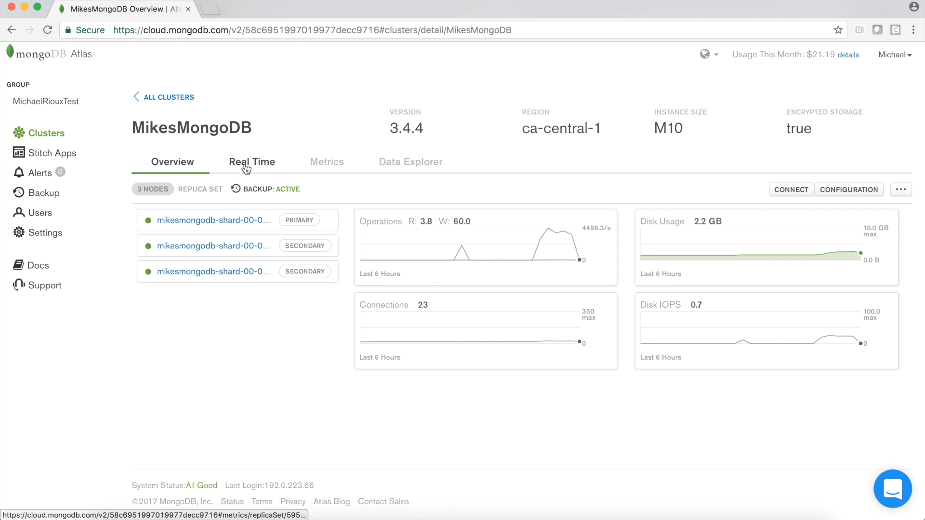
click(251, 162)
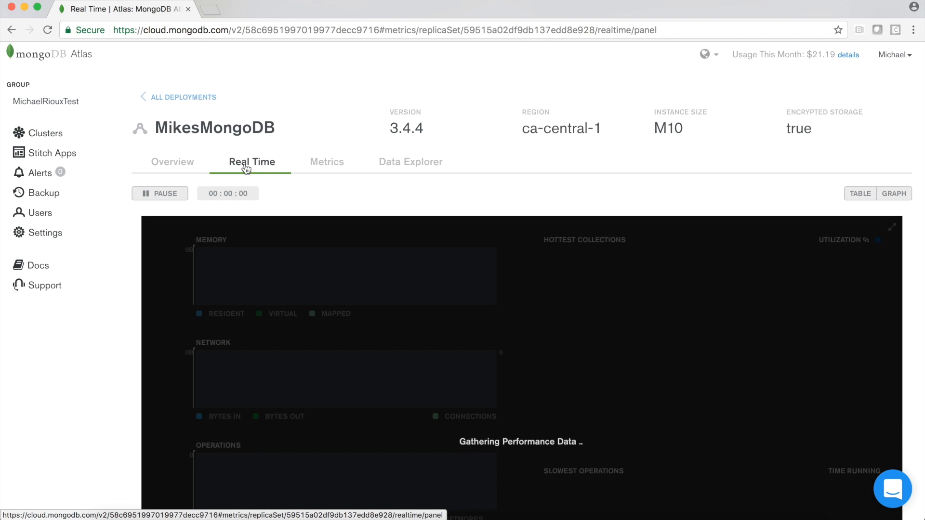
scroll(down, 3)
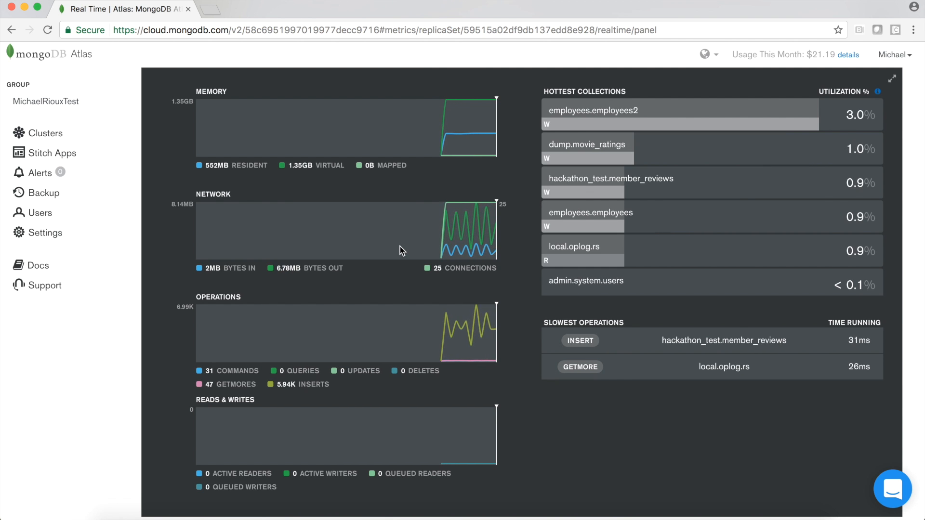
click(46, 133)
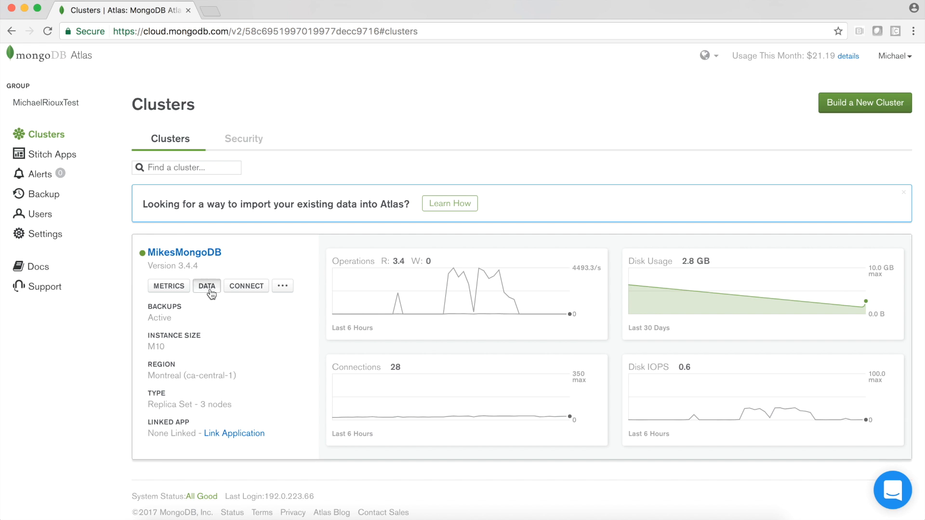
Step: Filter employees.employees in Data Explorer with {"current_dpt.dept_no": "d005"}
click(207, 286)
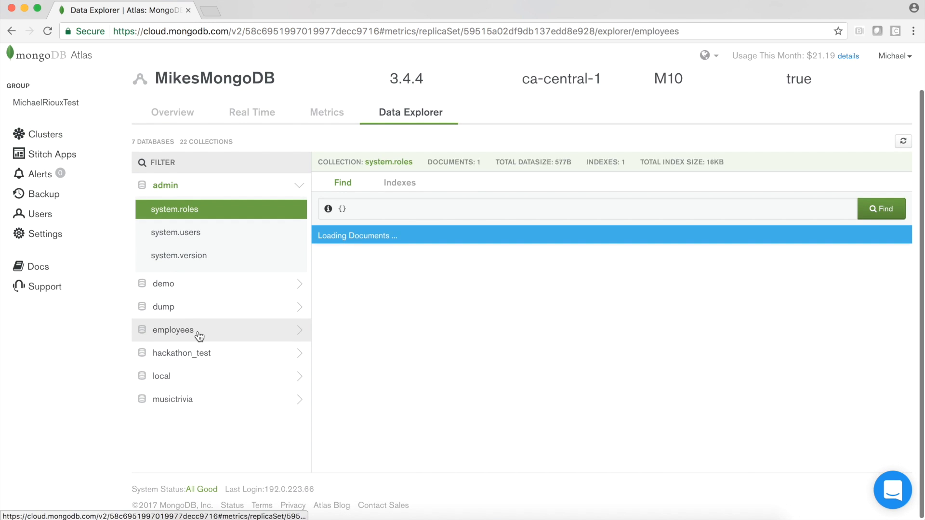
click(173, 329)
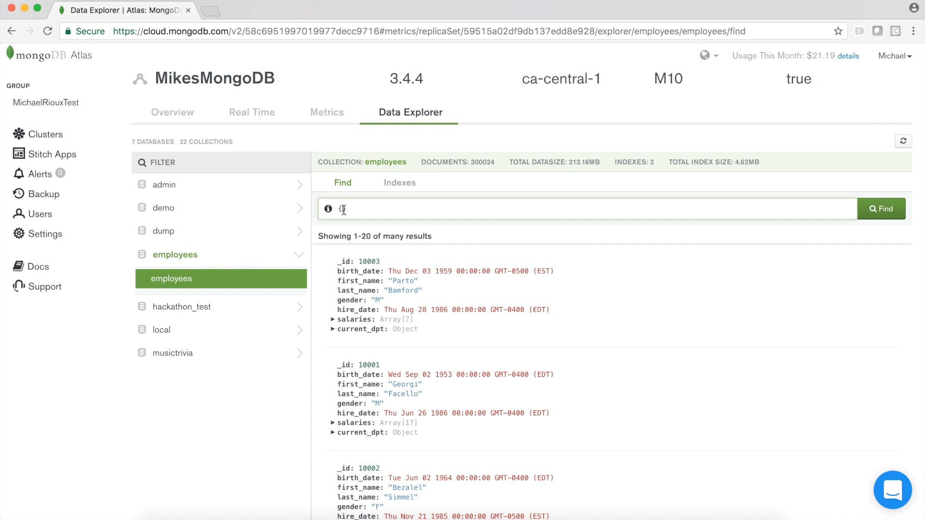
text({"cu"})
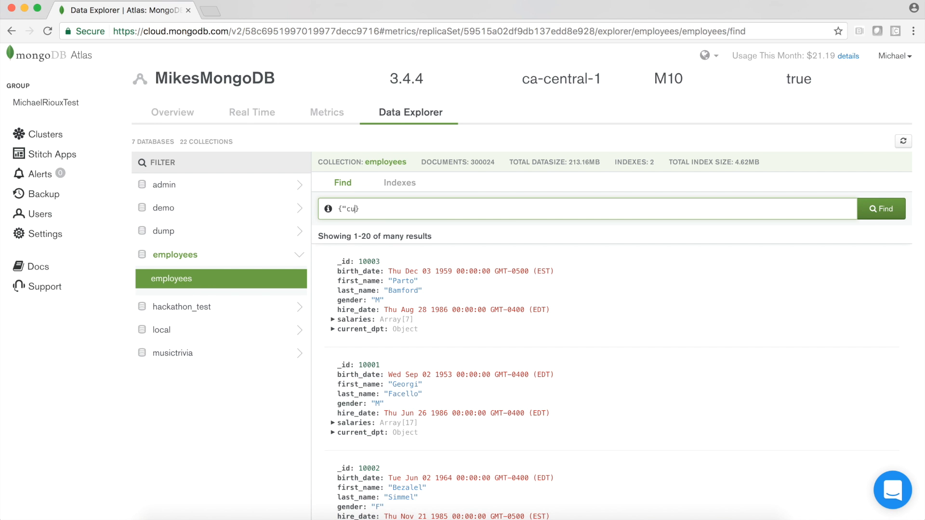
text(rrent_dpt)
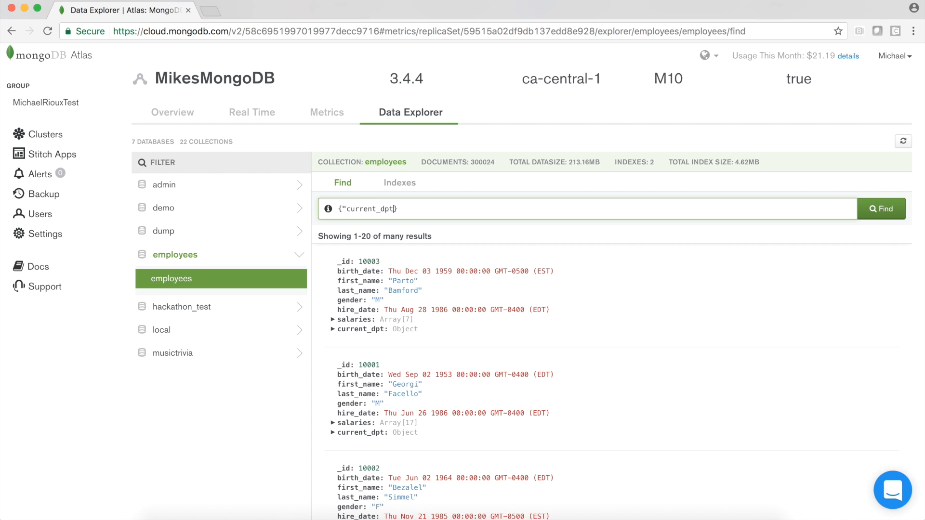
text(.dept)
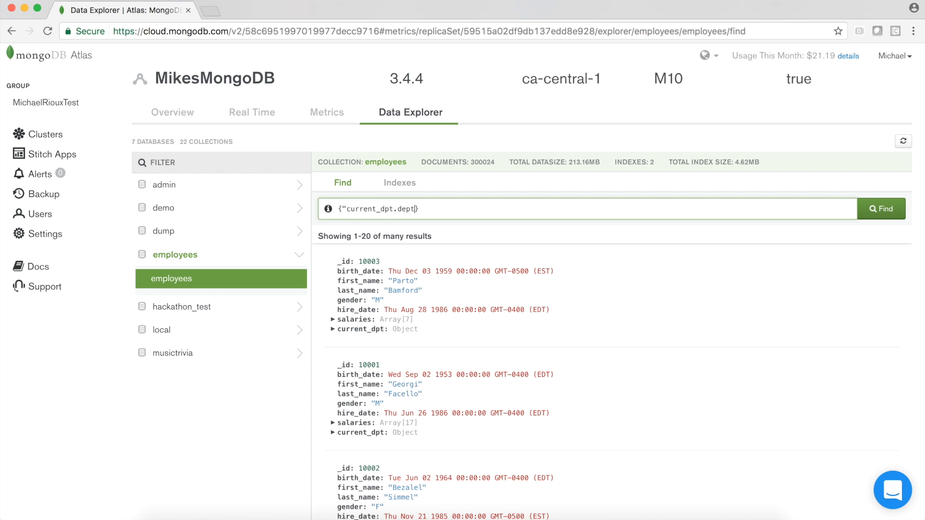
text(_no")
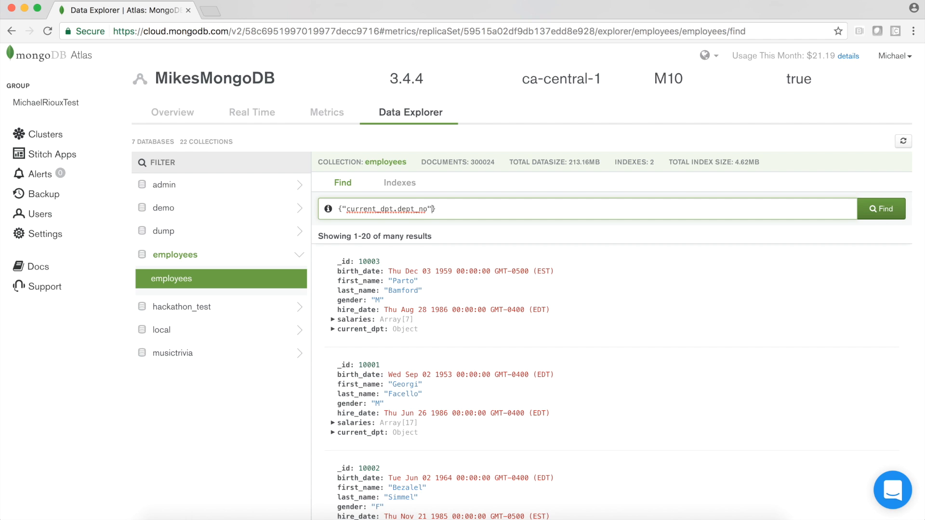
text(: "d00")
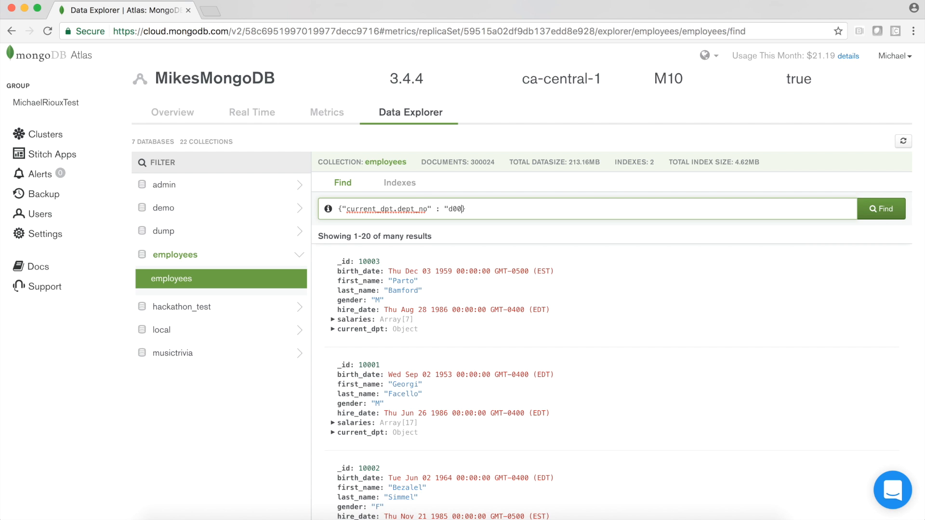
click(881, 208)
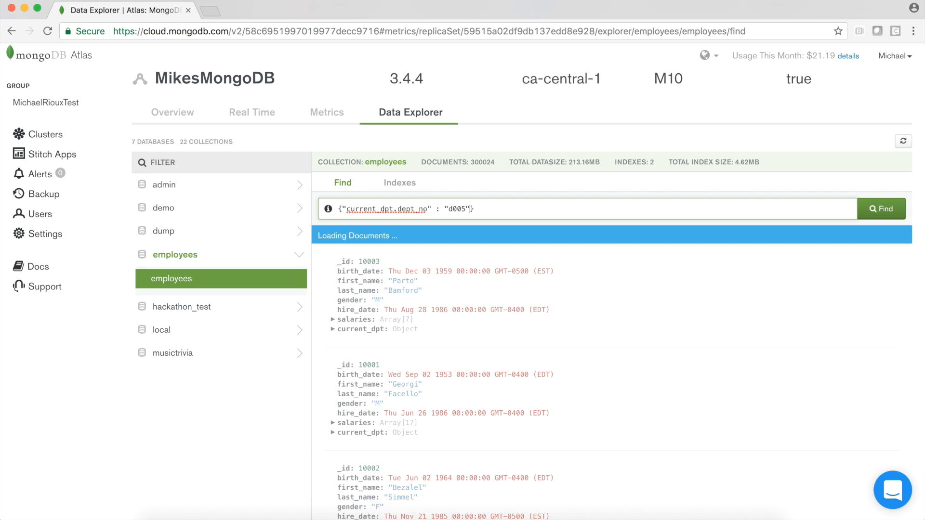
click(881, 208)
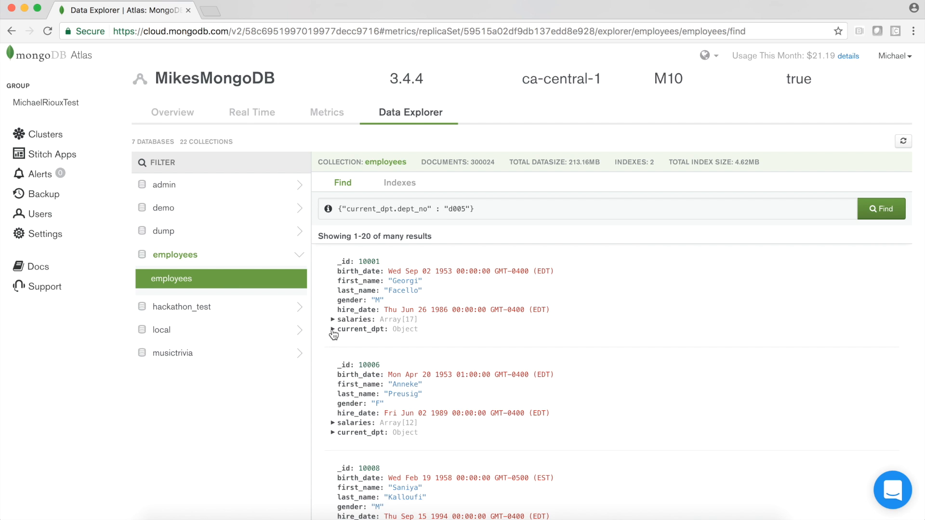
Step: Expand the first result's current_dpt details and review the employees collection's indexes
click(333, 329)
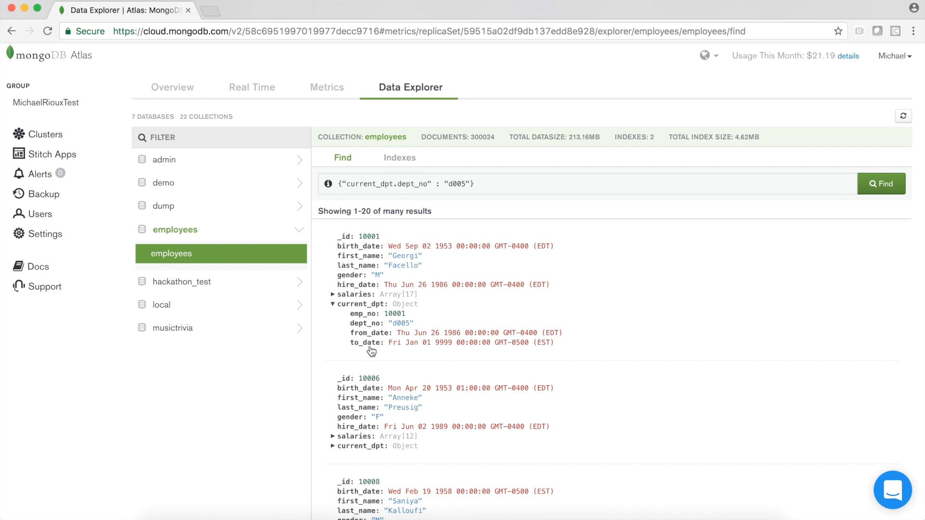
click(399, 158)
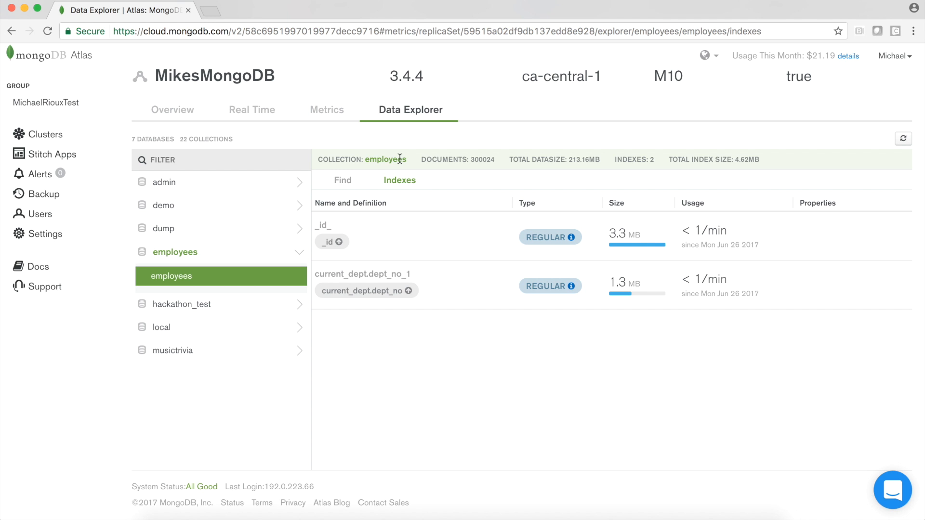
click(45, 134)
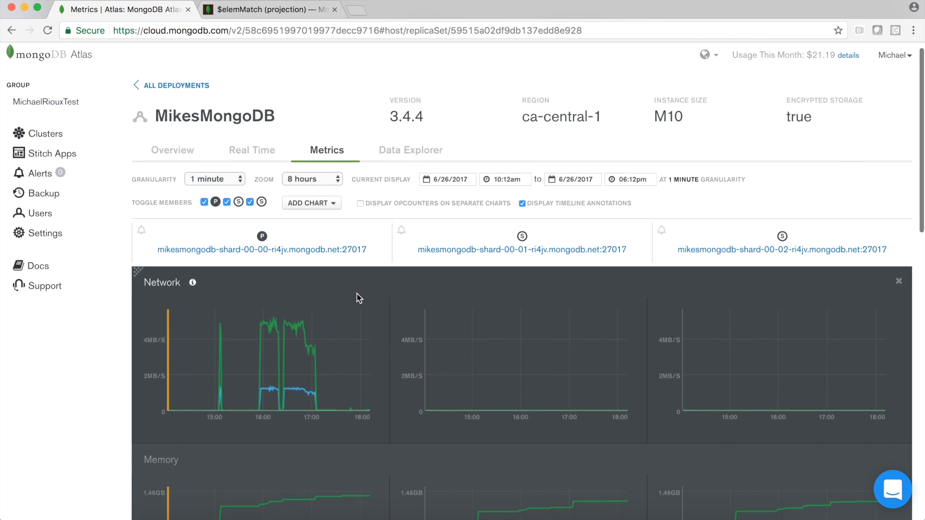
Step: Browse MikesMongoDB's metrics charts zoomed to the 4:13–4:30 pm window, then switch to Real Time
scroll(down, 3)
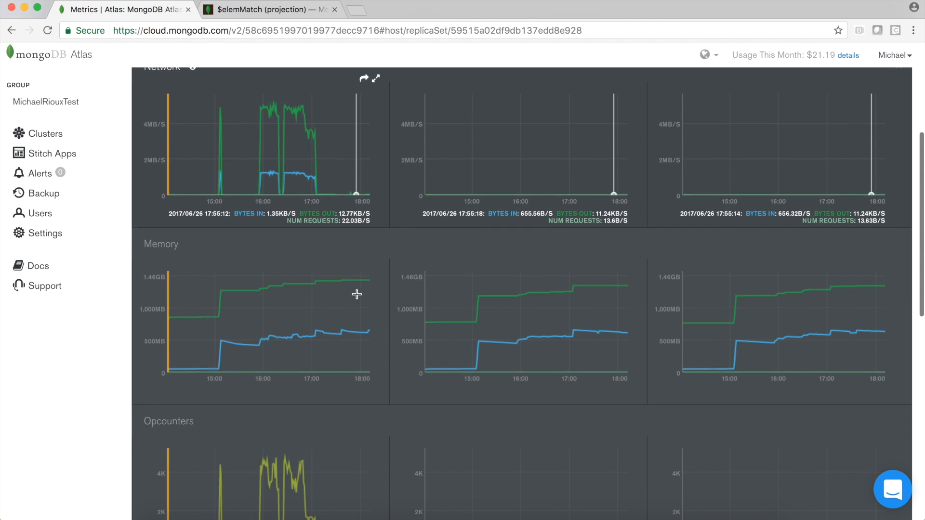
scroll(down, 3)
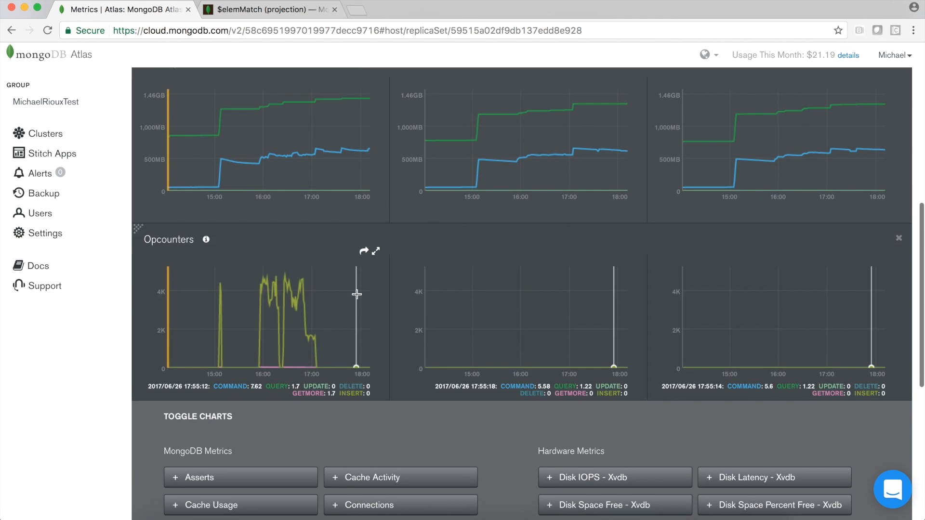
scroll(down, 3)
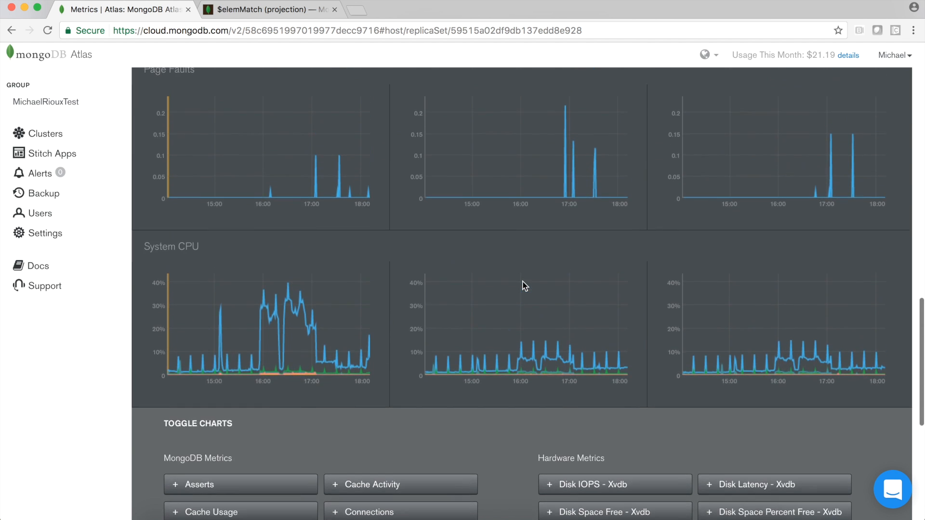
scroll(up, 3)
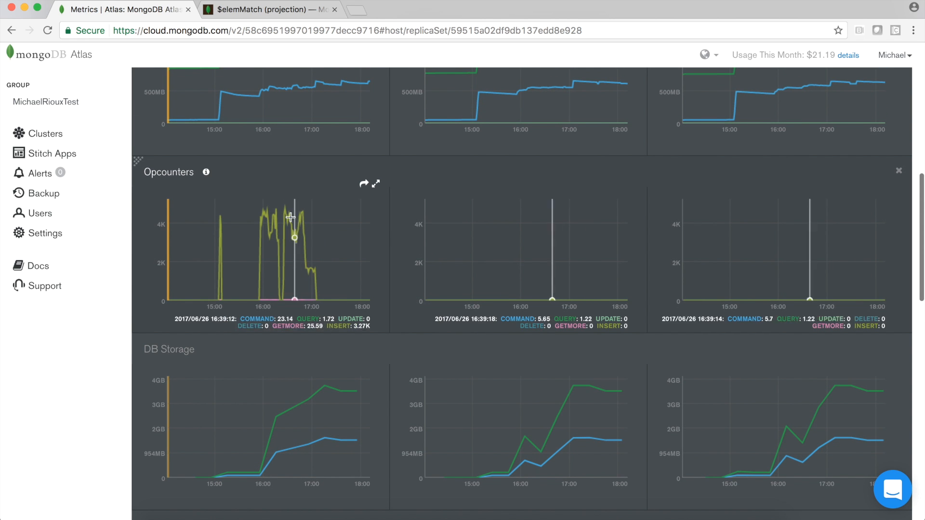
mouse_move(284, 201)
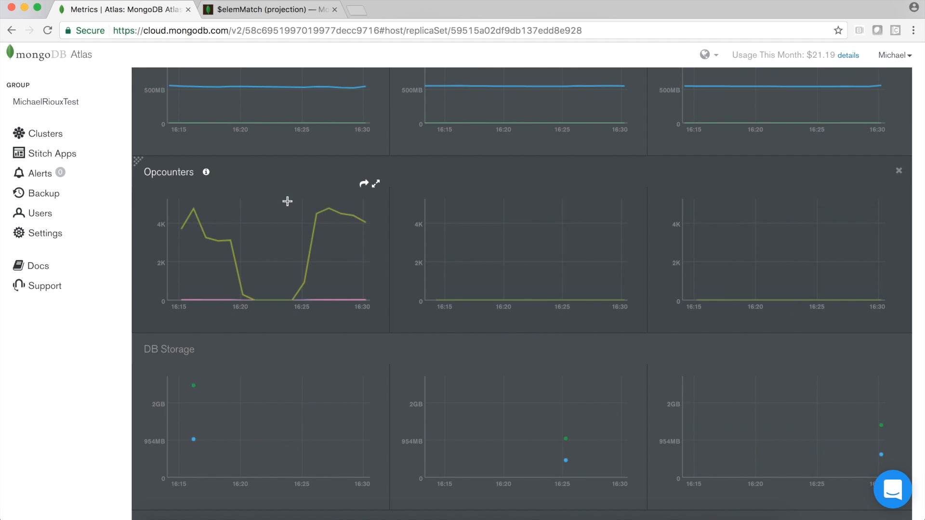
mouse_move(298, 270)
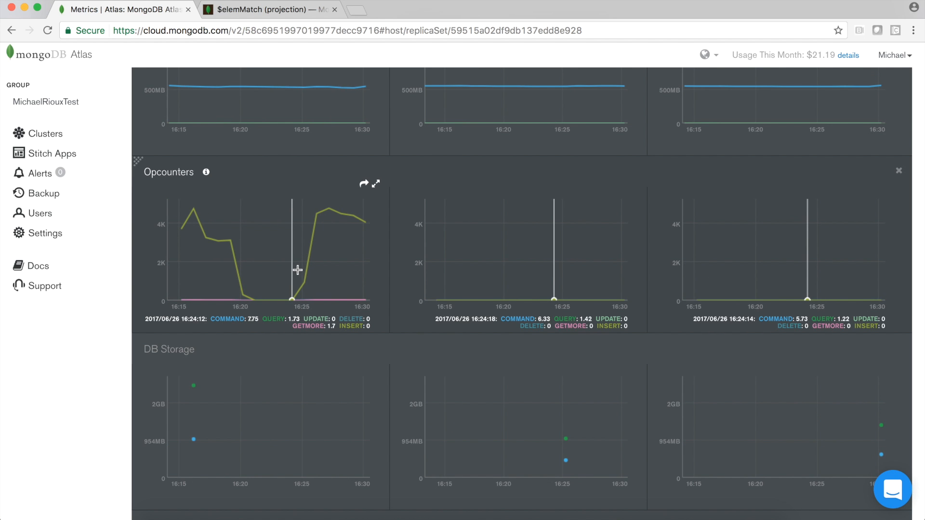
scroll(up, 3)
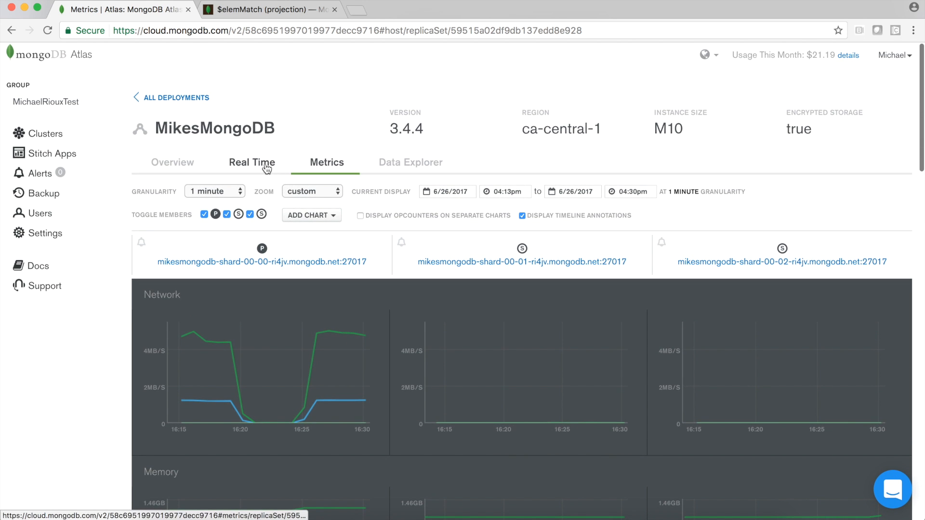
click(251, 162)
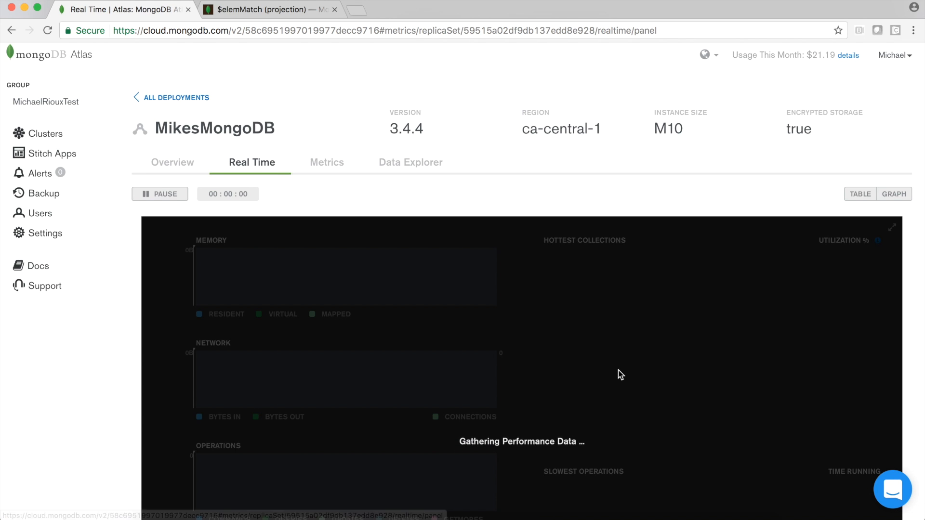
Step: View operation details of the slow employees.employees $elemMatch salary query, then go back to Clusters
scroll(down, 3)
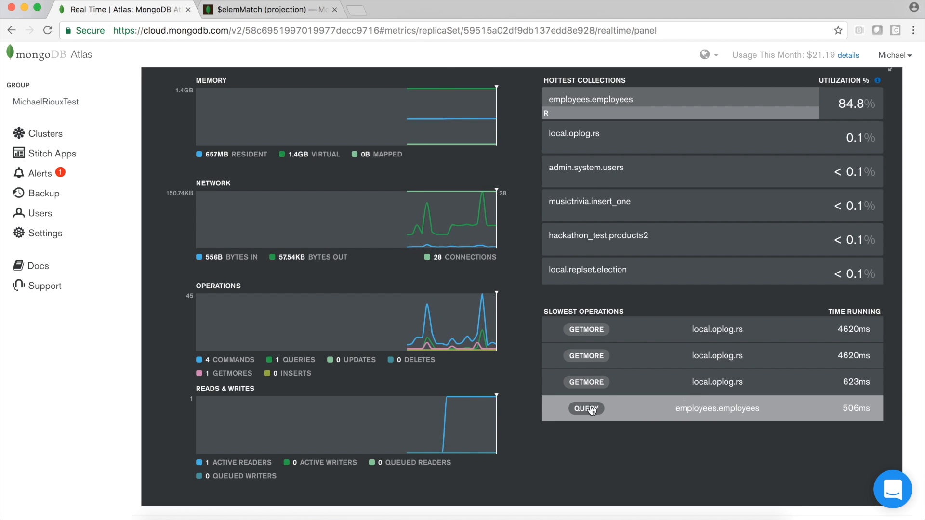
click(586, 407)
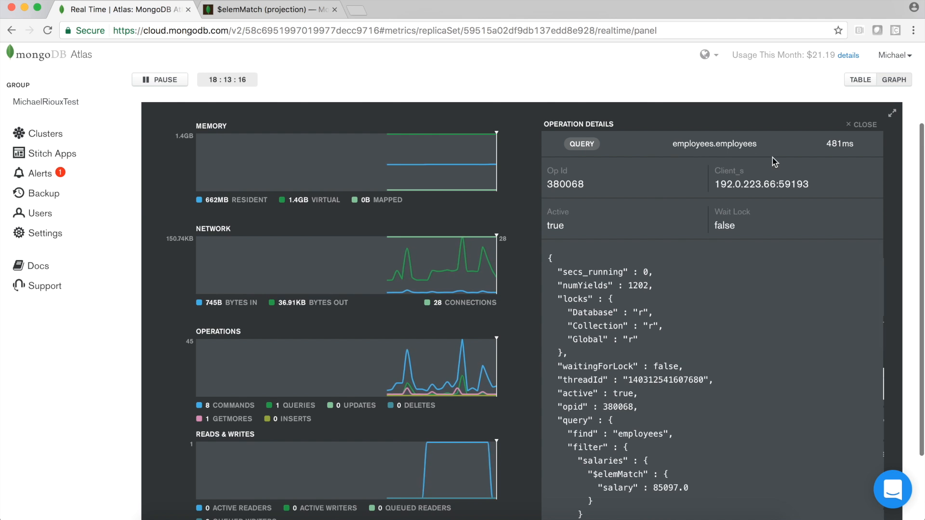
click(45, 133)
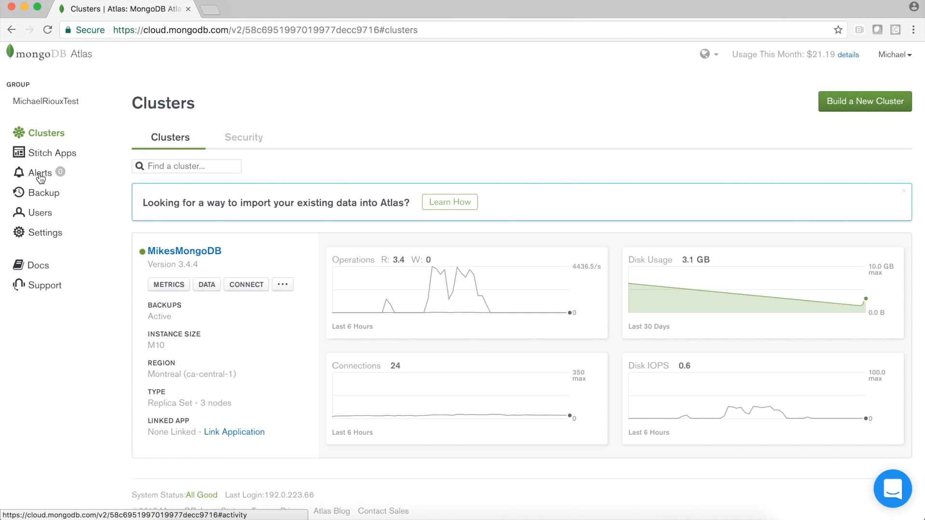
click(41, 173)
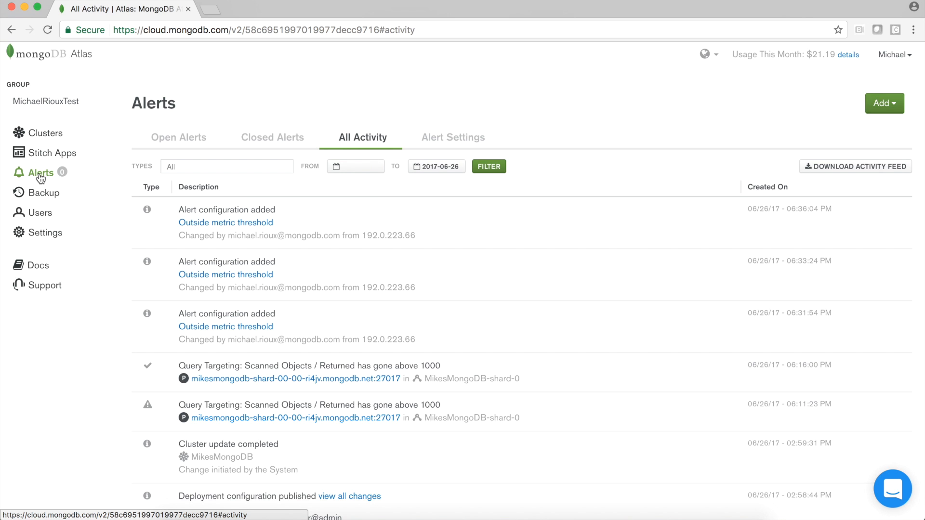
scroll(down, 3)
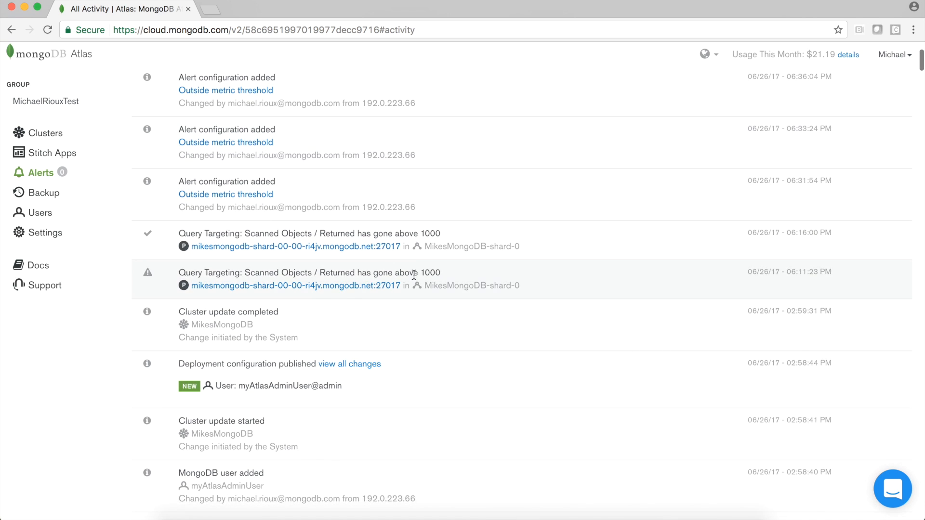
scroll(up, 3)
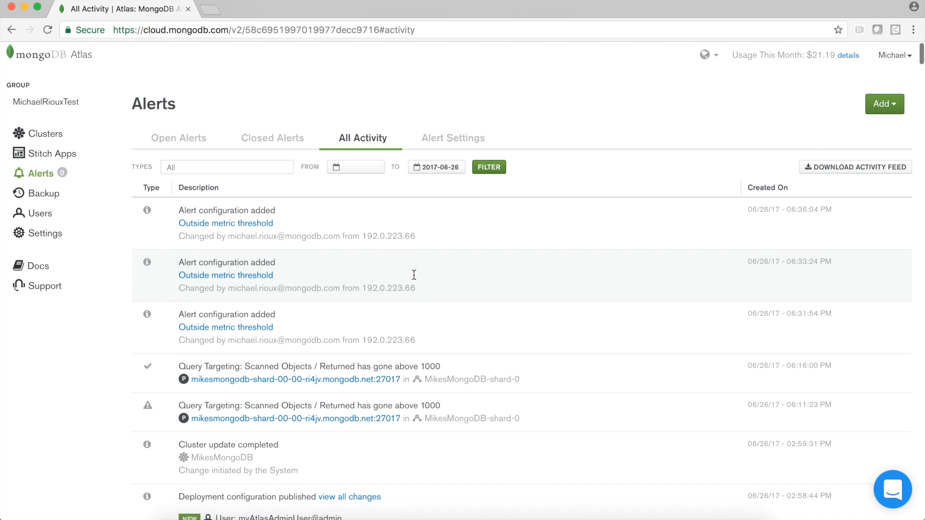
mouse_move(883, 103)
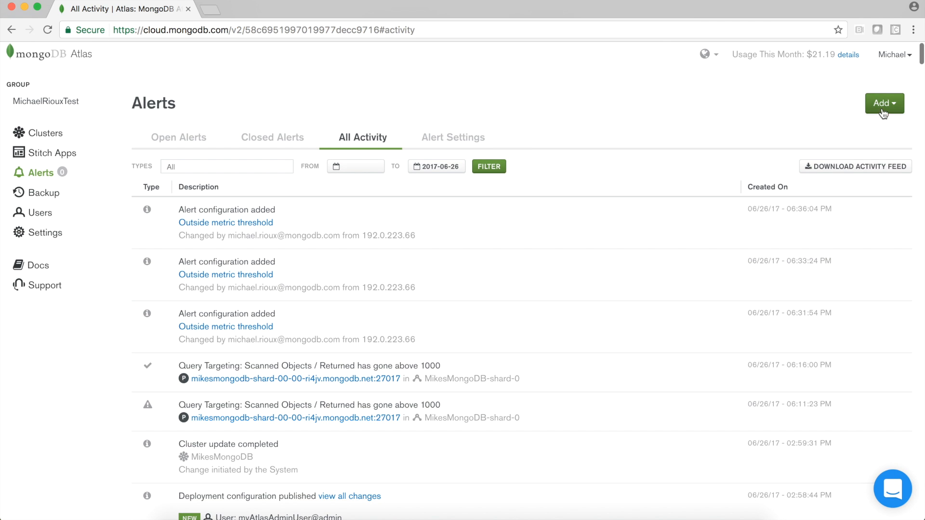
Step: Start a new alert for Host disk space % used on Data Partition above 80
click(883, 103)
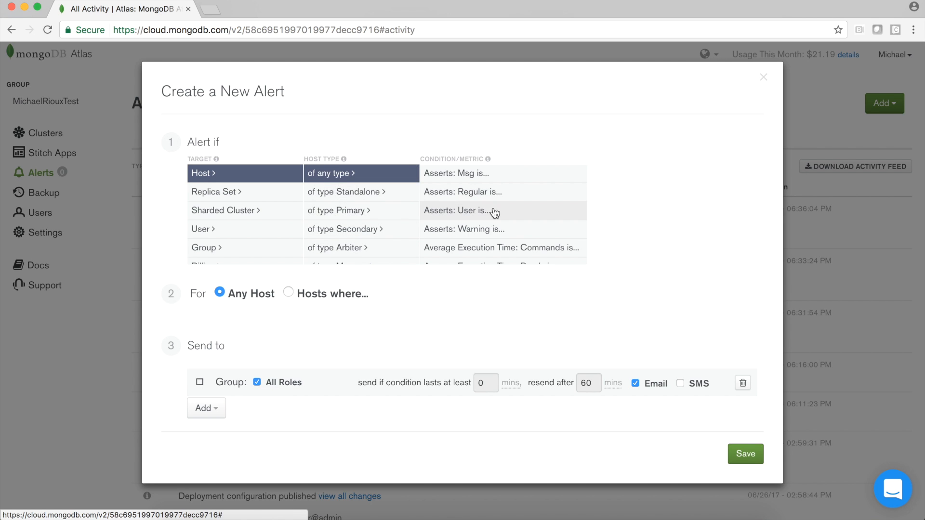
scroll(down, 3)
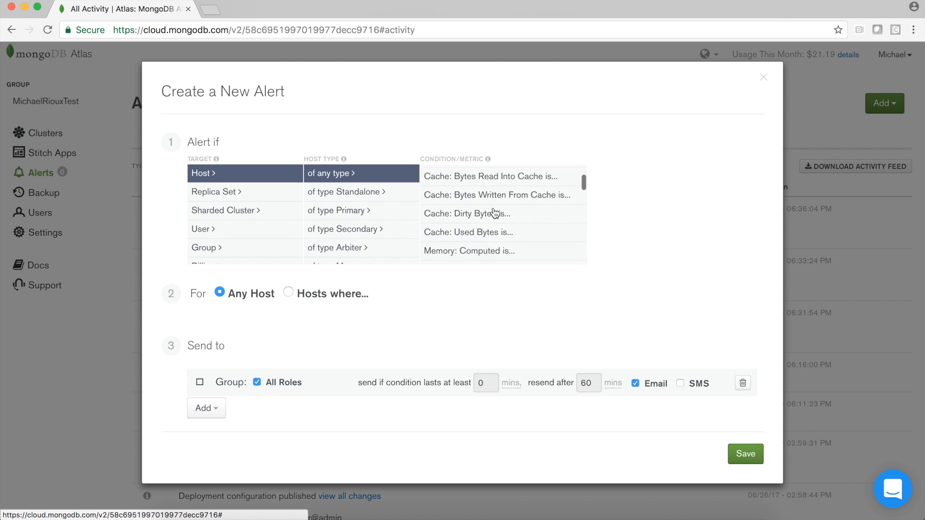
scroll(down, 3)
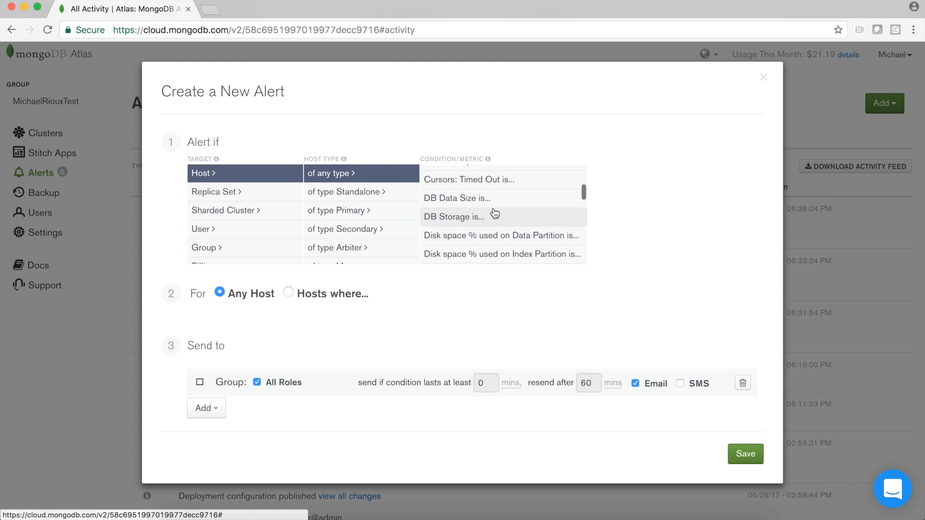
click(502, 235)
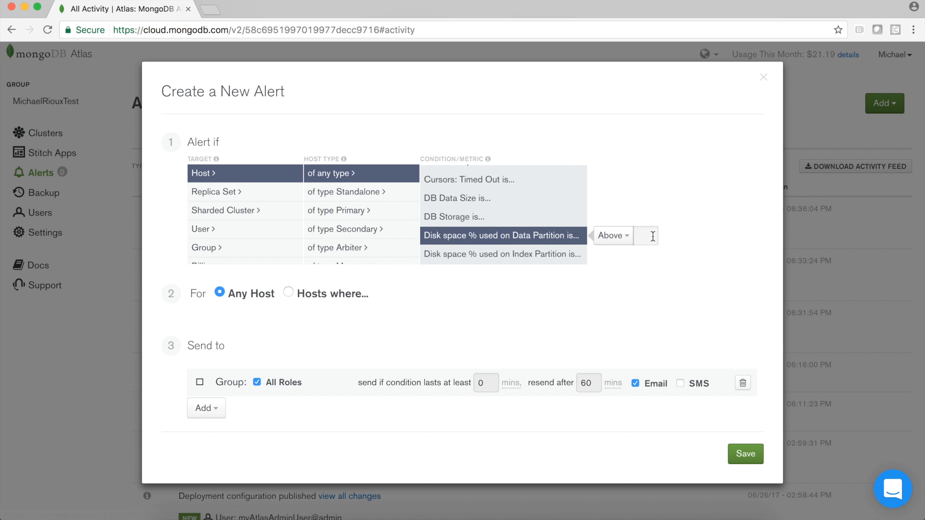
text(80)
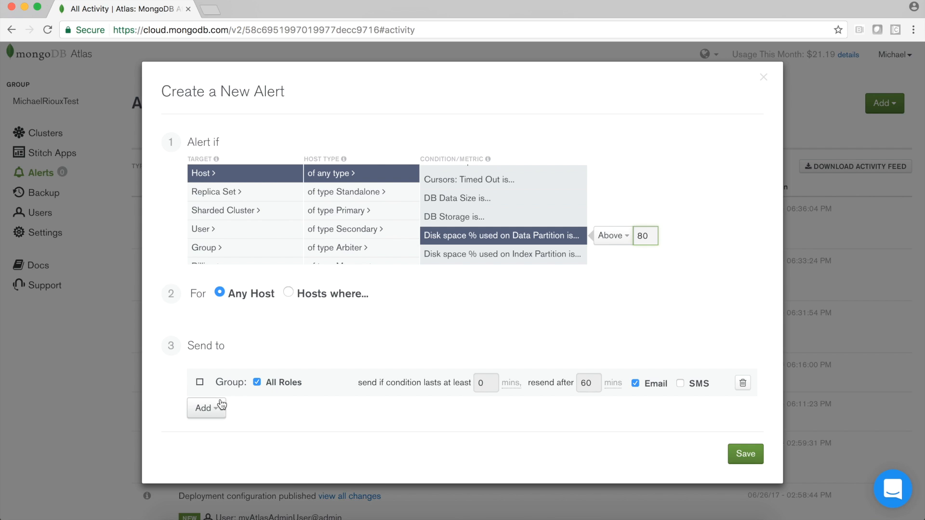
Step: Add a Slack notification to the DevOps channel with its API token and save
click(206, 408)
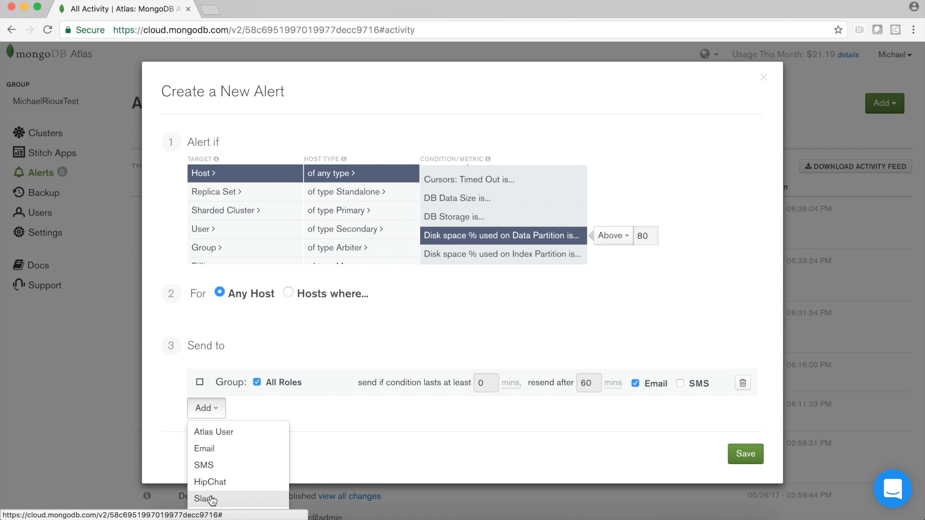
click(206, 499)
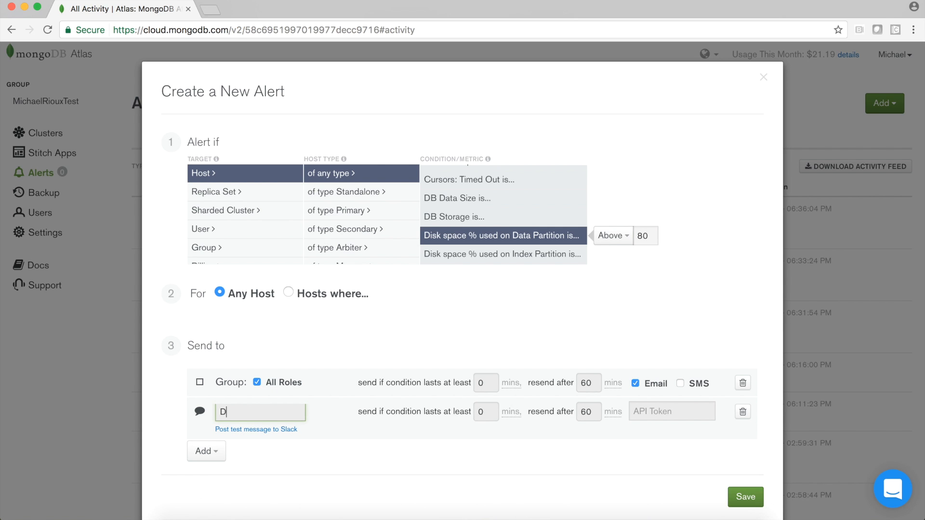
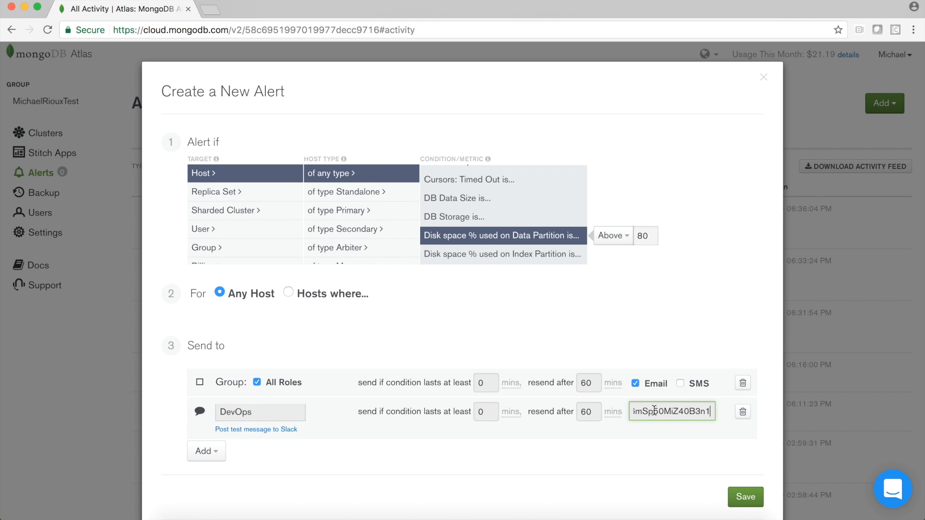
click(745, 497)
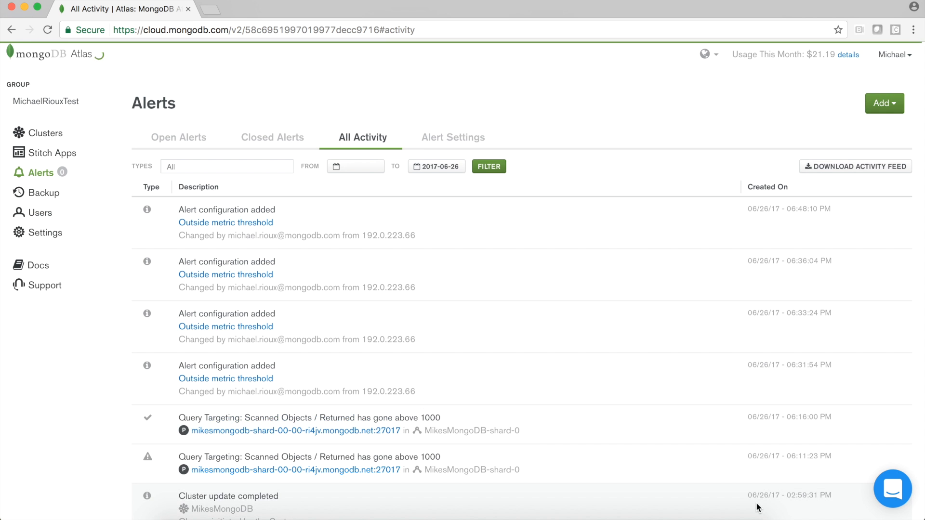
Step: Edit the shard's snapshot schedule: every 6 hours, kept 2 days, monthly snapshots kept 12 months
click(45, 134)
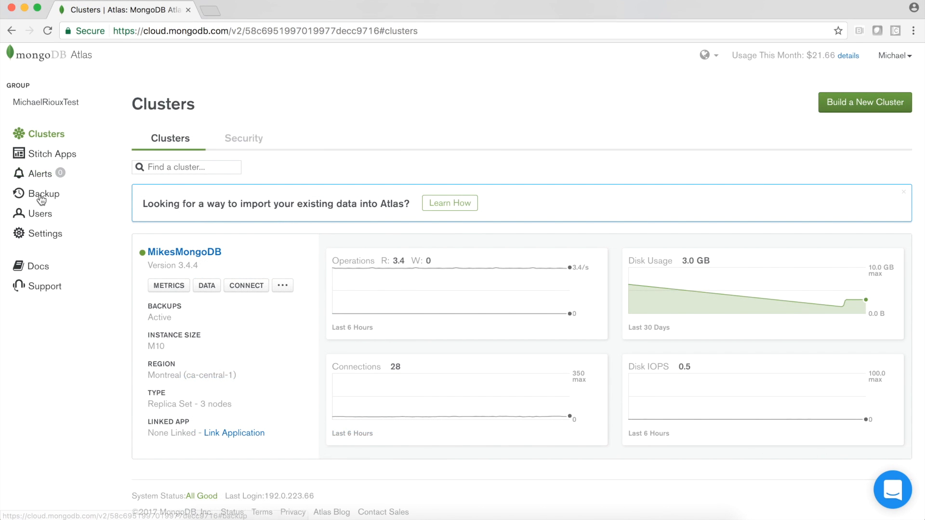
click(45, 194)
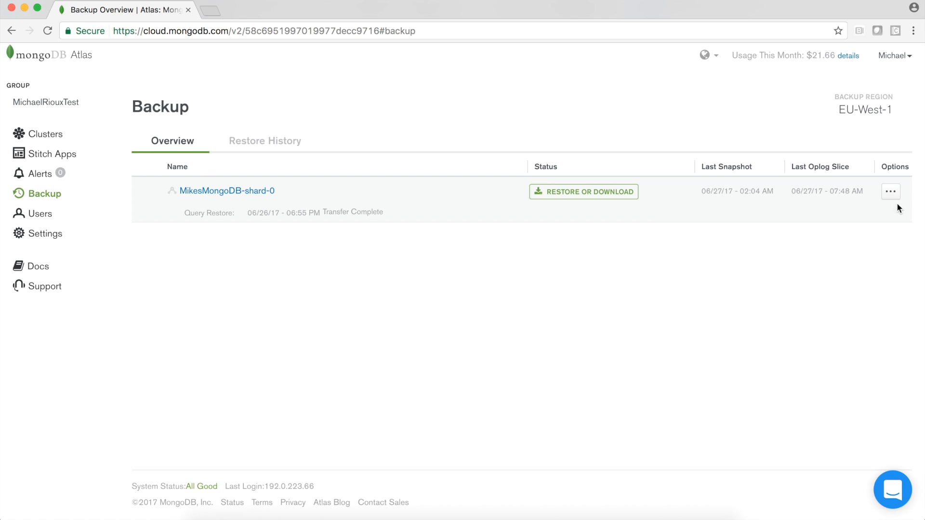
click(891, 191)
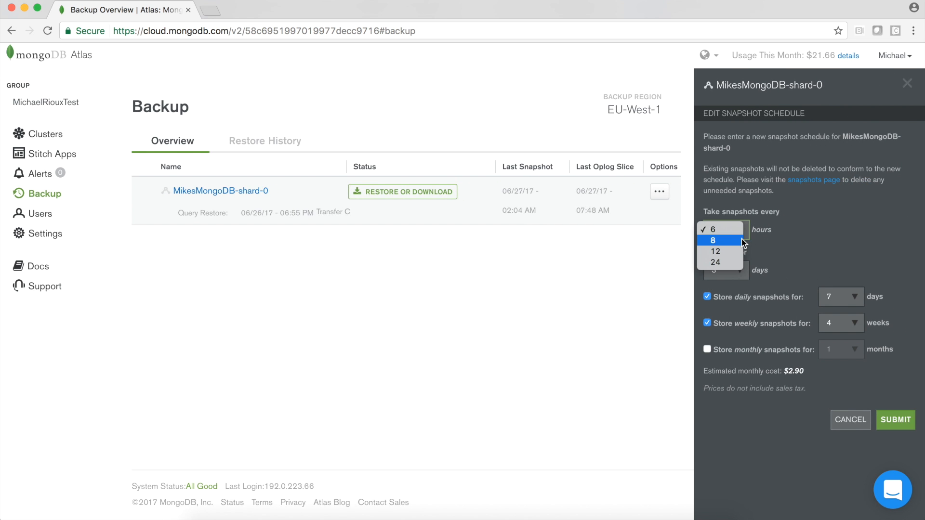
click(712, 229)
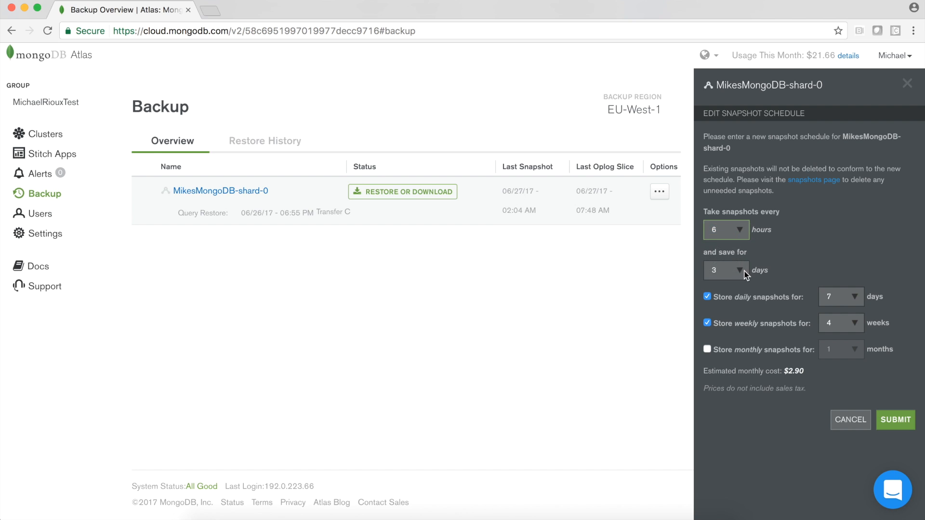
click(740, 274)
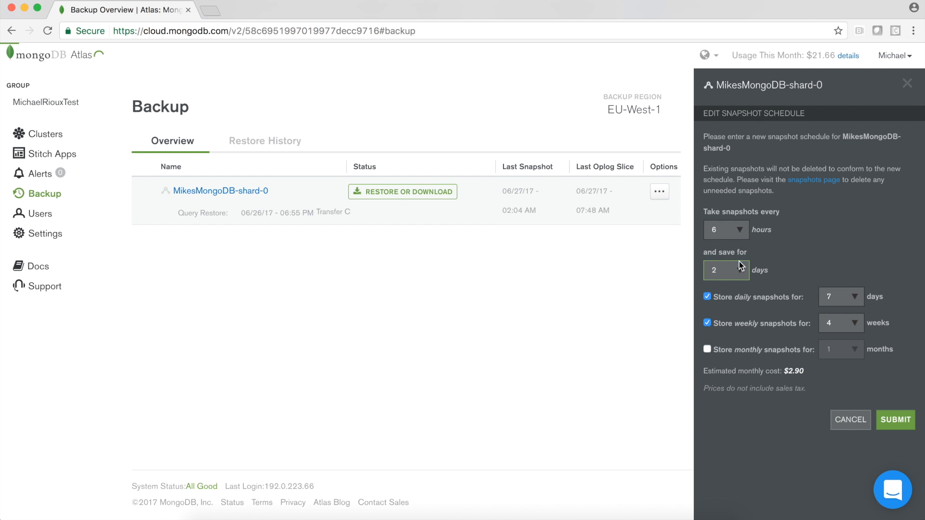
click(707, 349)
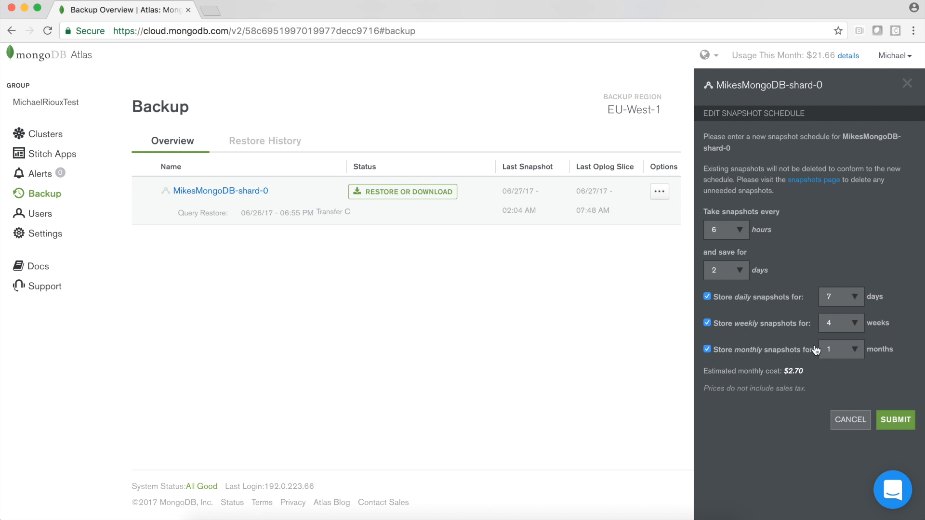
click(840, 349)
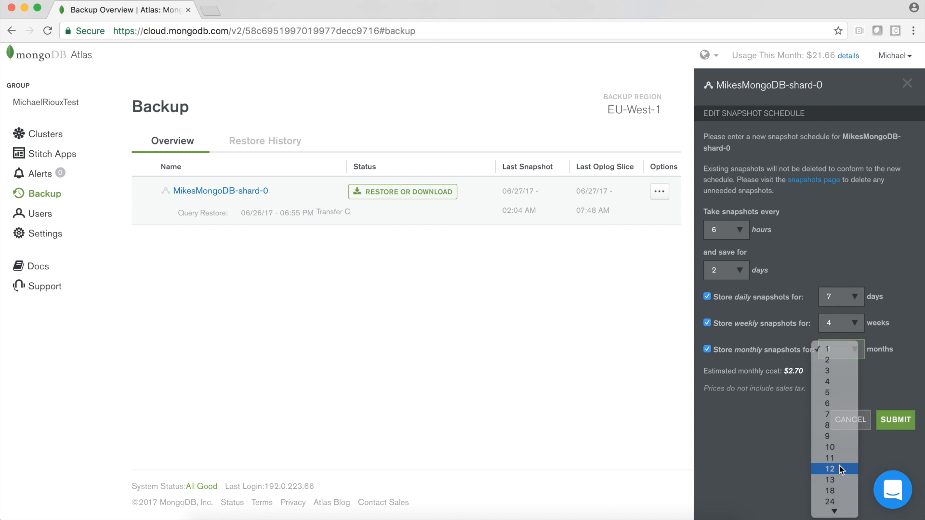
click(895, 420)
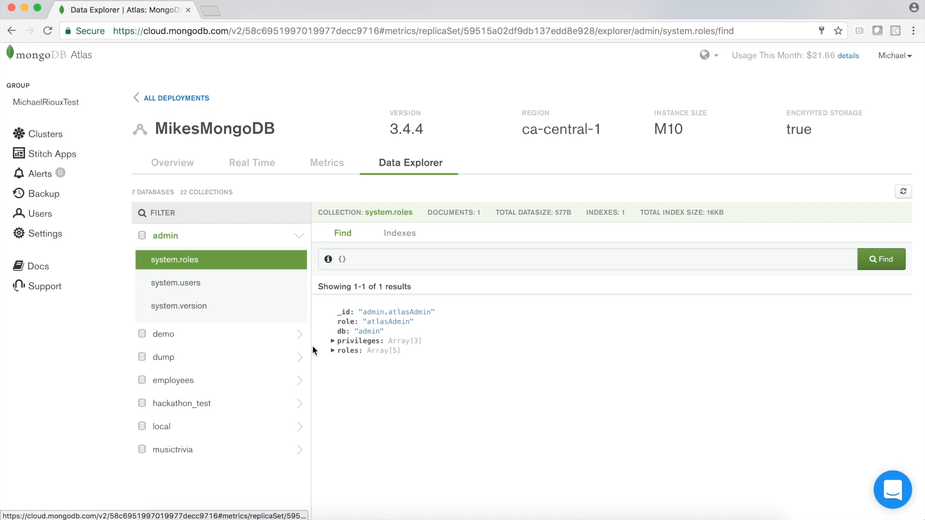
Step: Filter employees.employees by current_dpt.dept_no "d008" in Data Explorer; no documents match
click(174, 380)
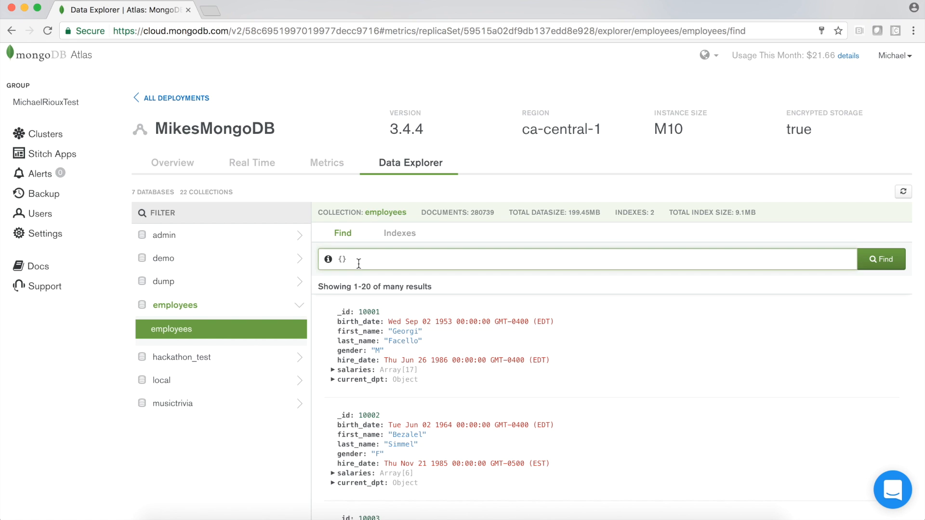
click(880, 260)
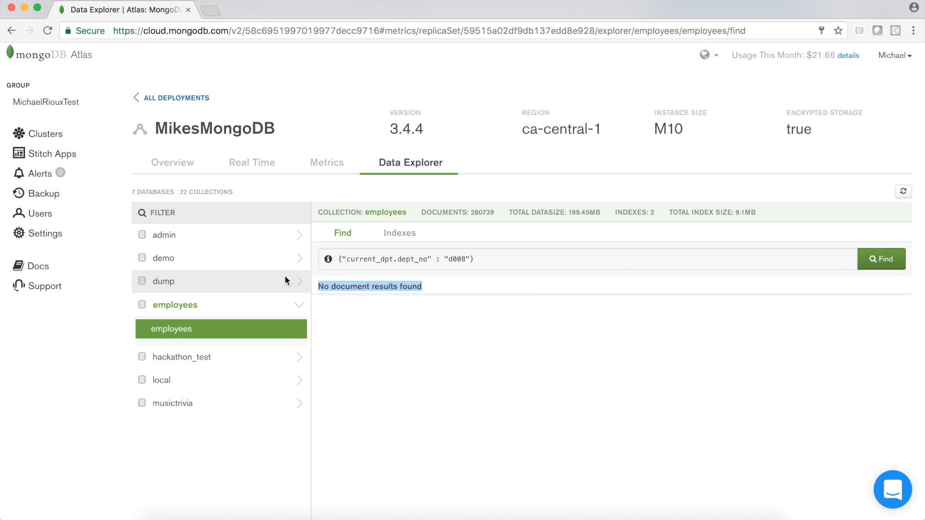
click(44, 193)
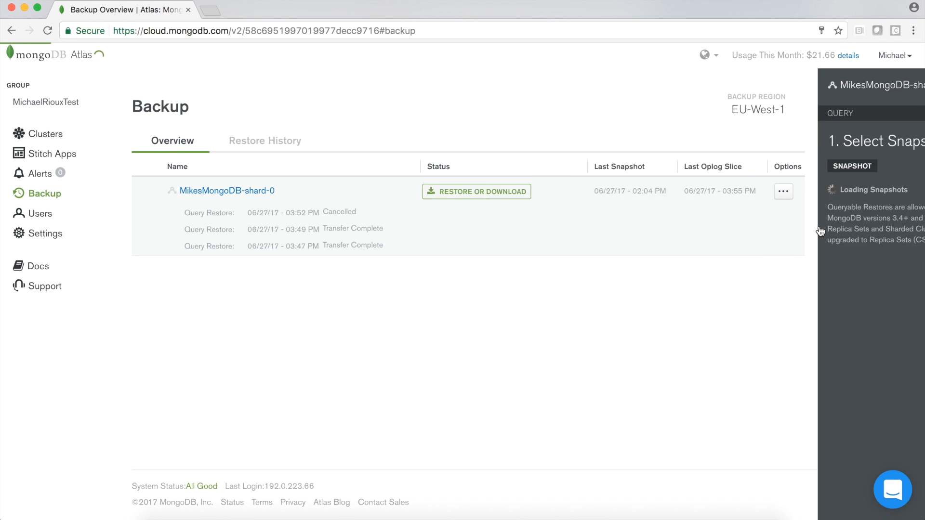
Step: Start querying the 06/27/17 08:04 AM shard snapshot and verify the account password
click(852, 166)
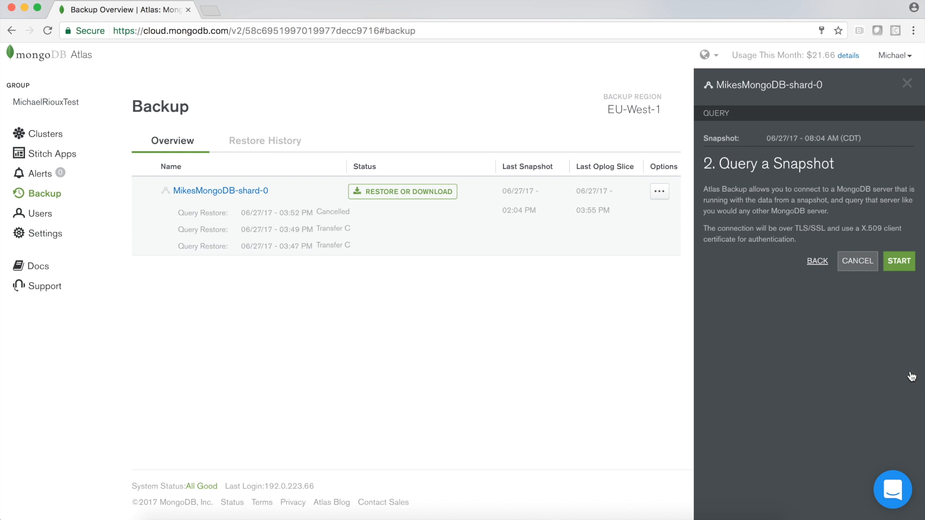
click(899, 261)
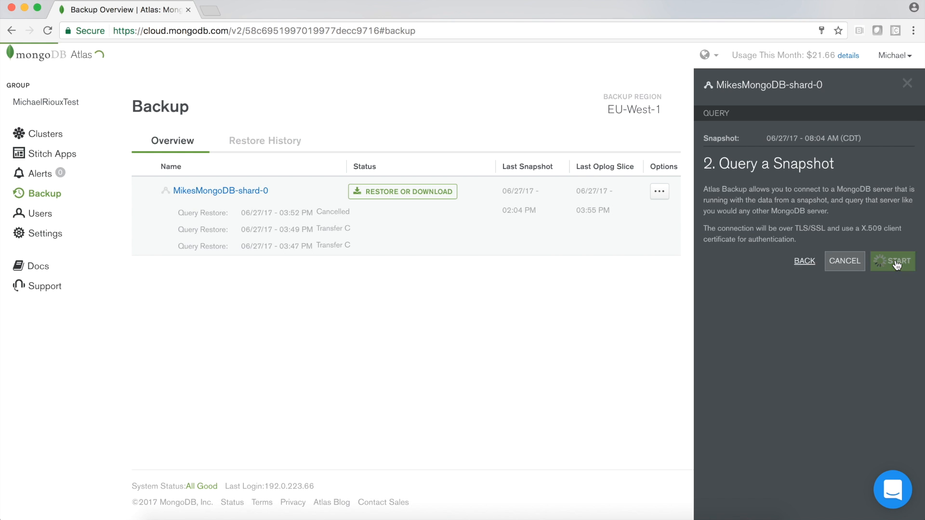
click(892, 260)
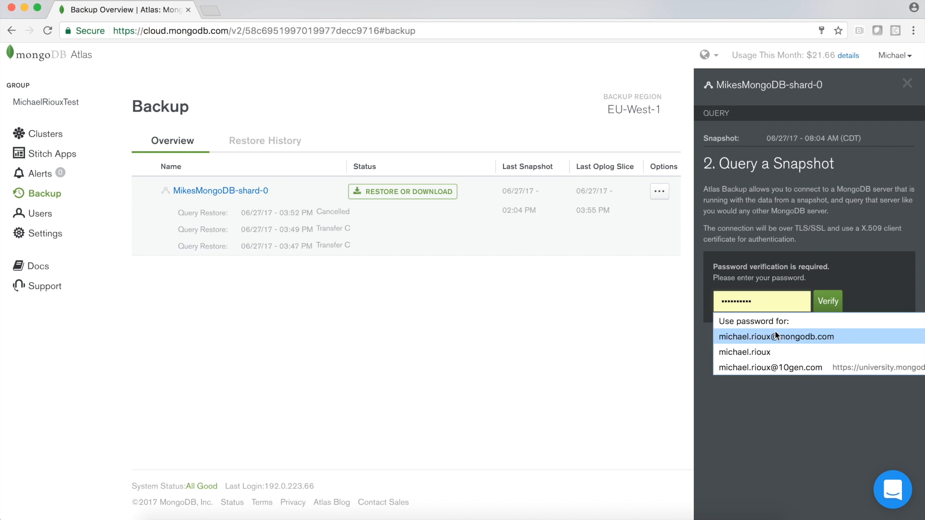
click(827, 301)
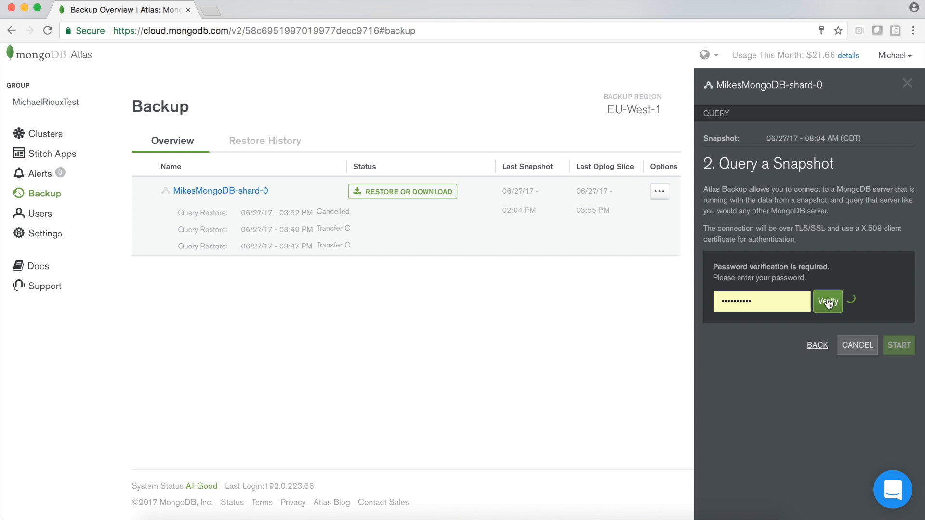
click(828, 302)
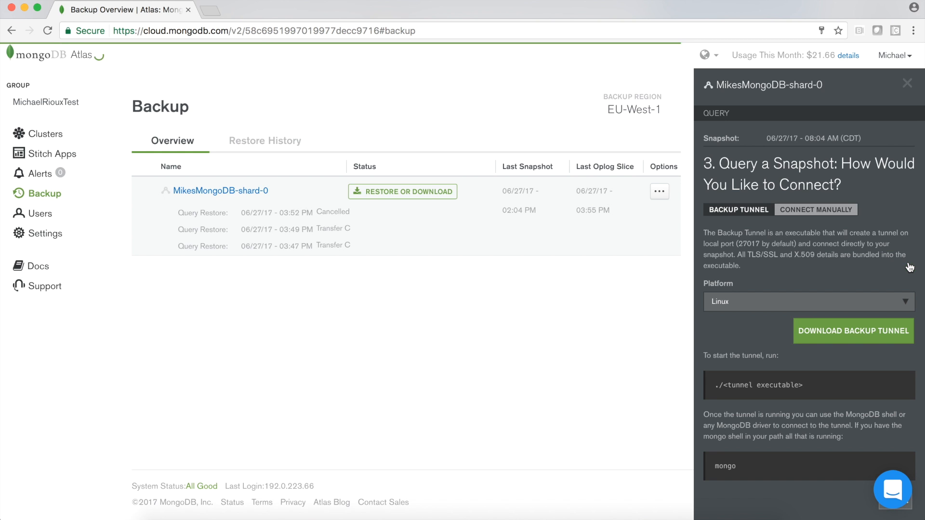